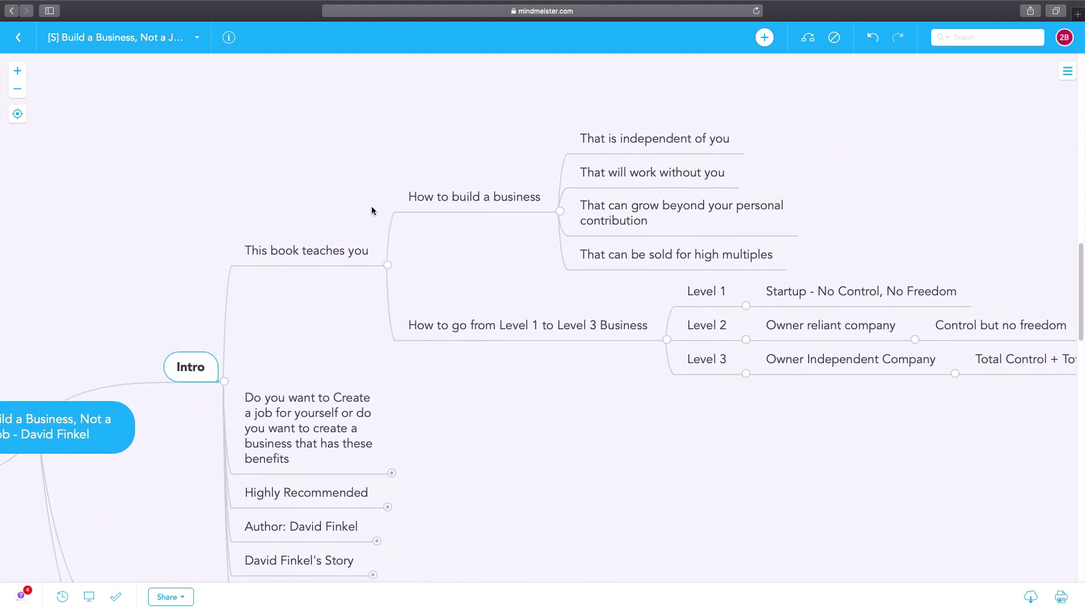
- Walk through the owner-independent quality and the Level 1 to Level 3 progression under Intro
left_click(655, 138)
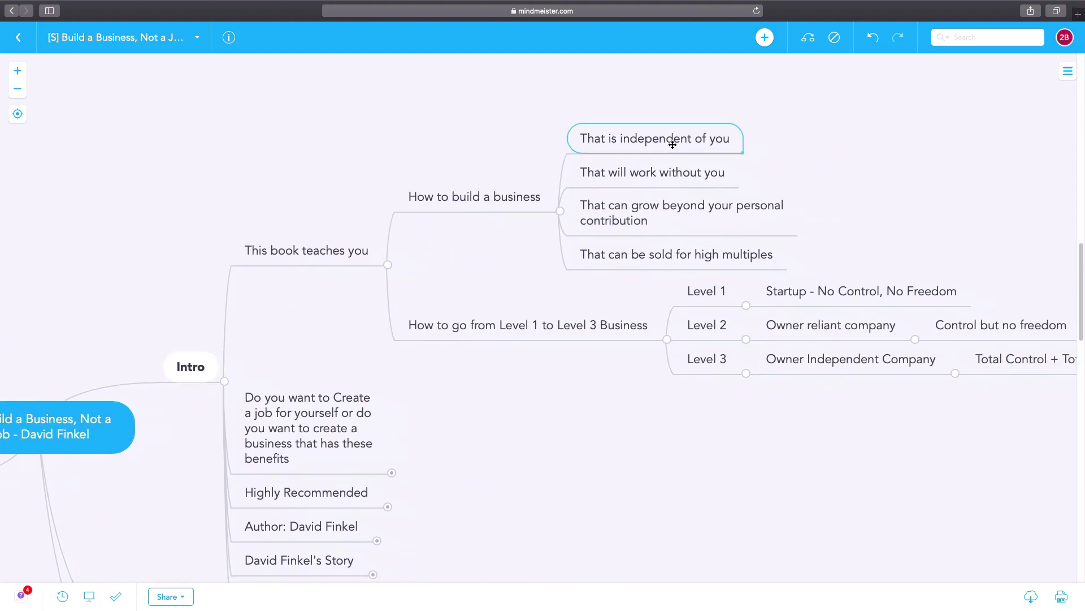
mouse_move(498, 251)
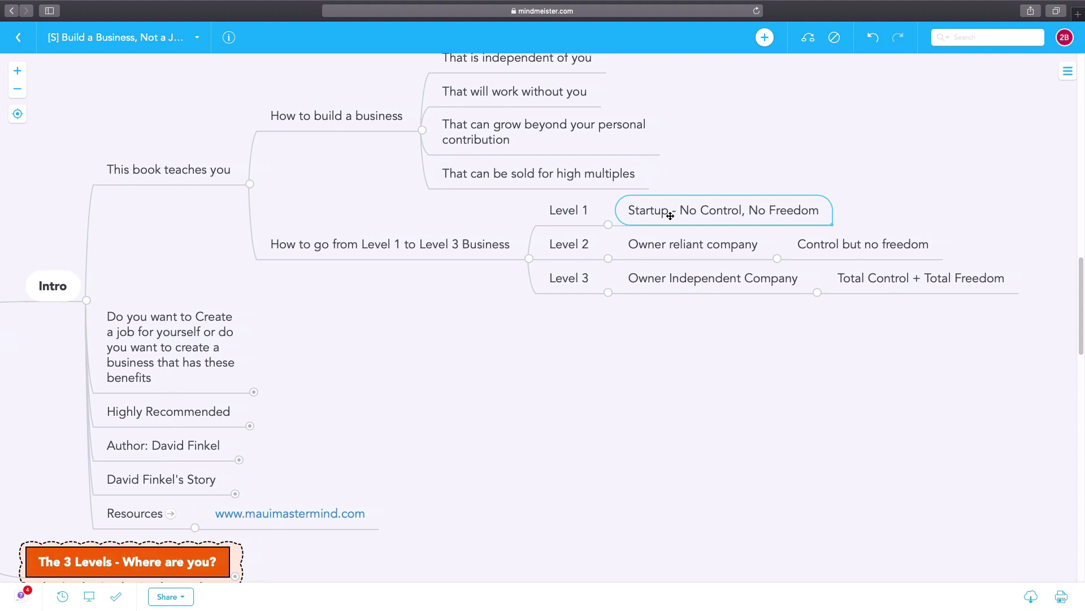
mouse_move(660, 253)
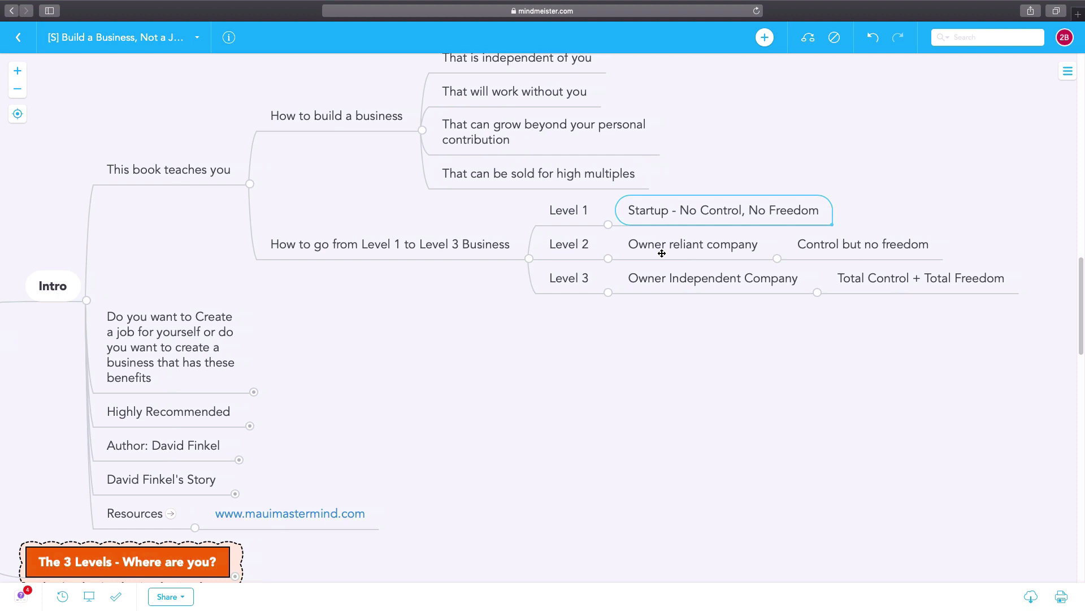
mouse_move(790, 261)
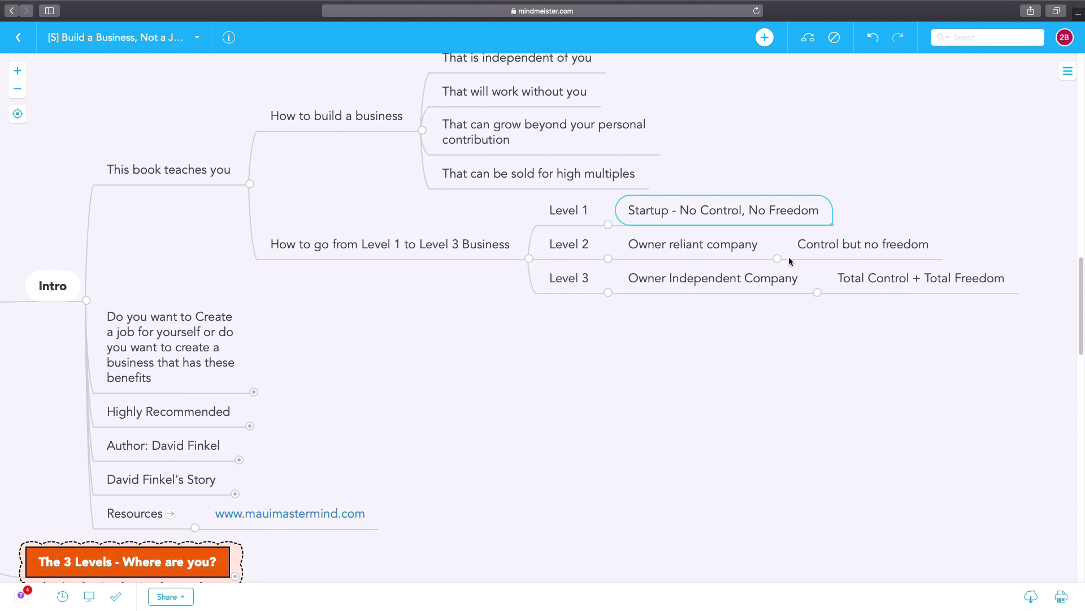
mouse_move(824, 255)
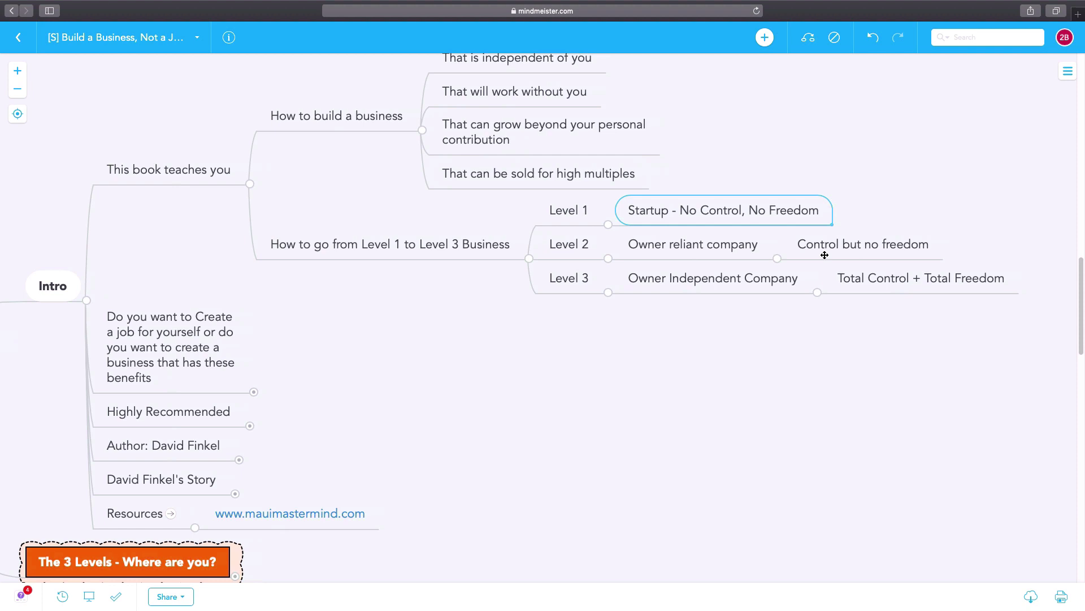
mouse_move(545, 273)
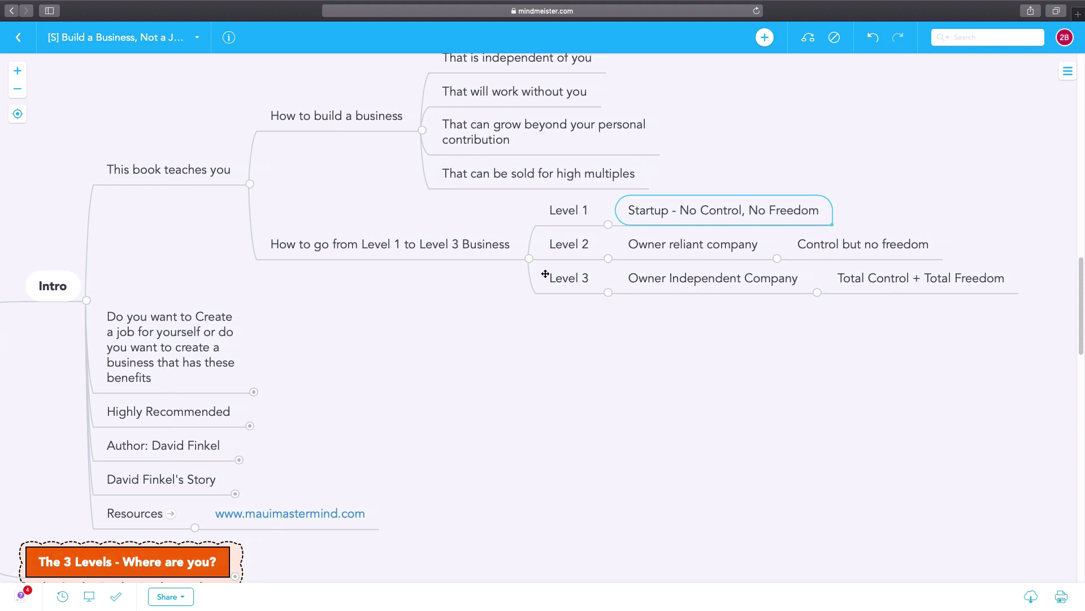
left_click(713, 279)
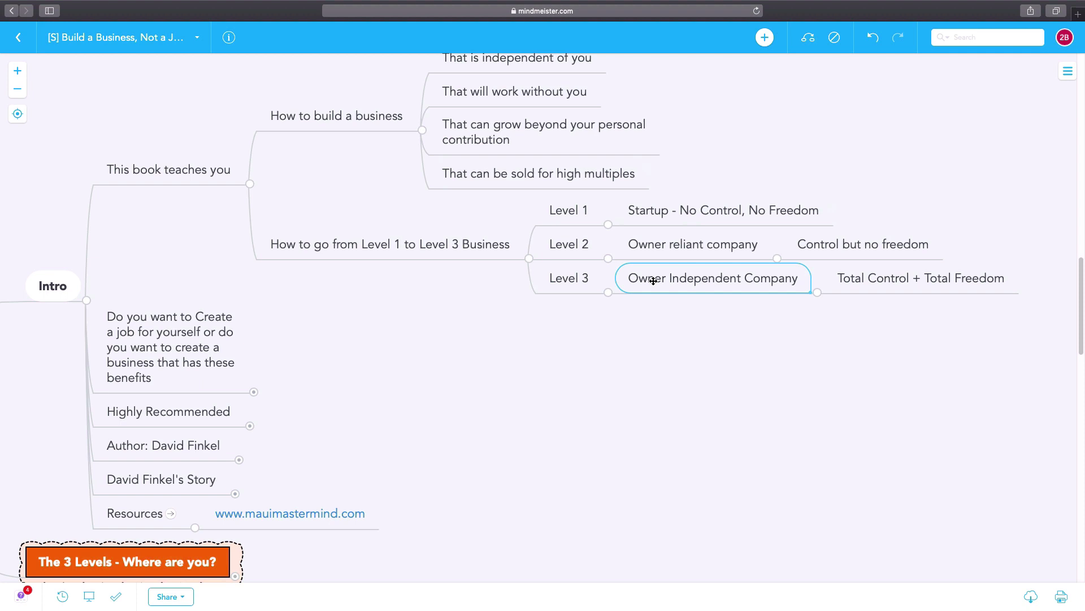
mouse_move(856, 286)
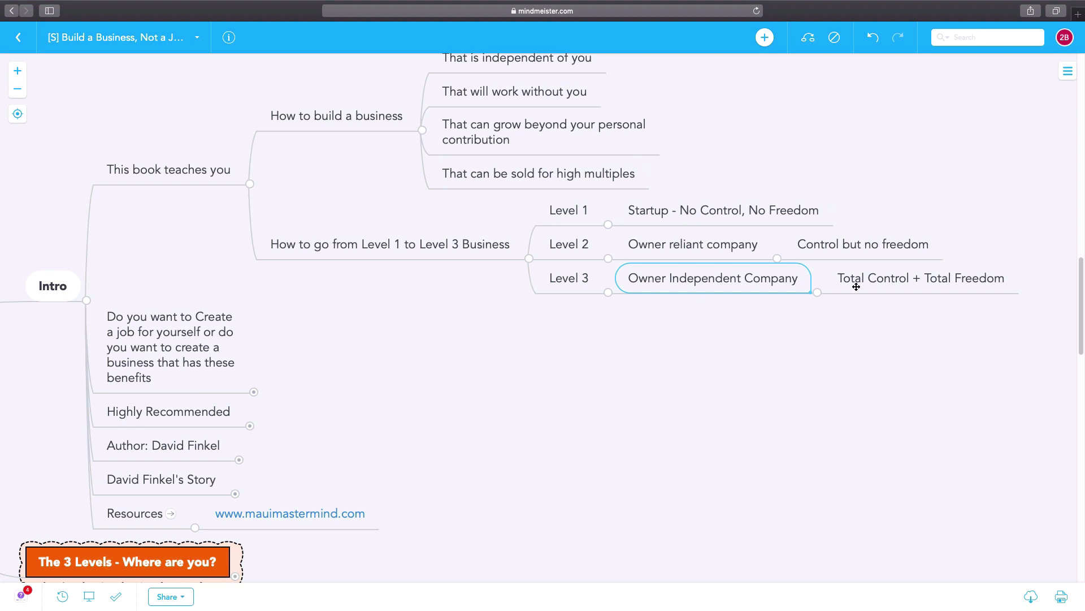
mouse_move(839, 290)
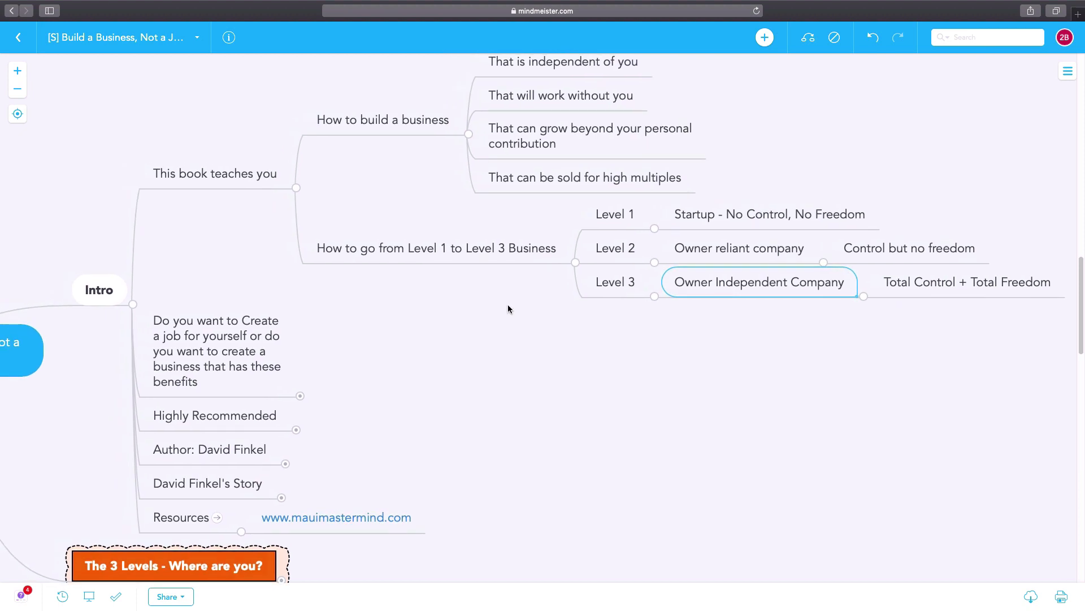
left_click(438, 247)
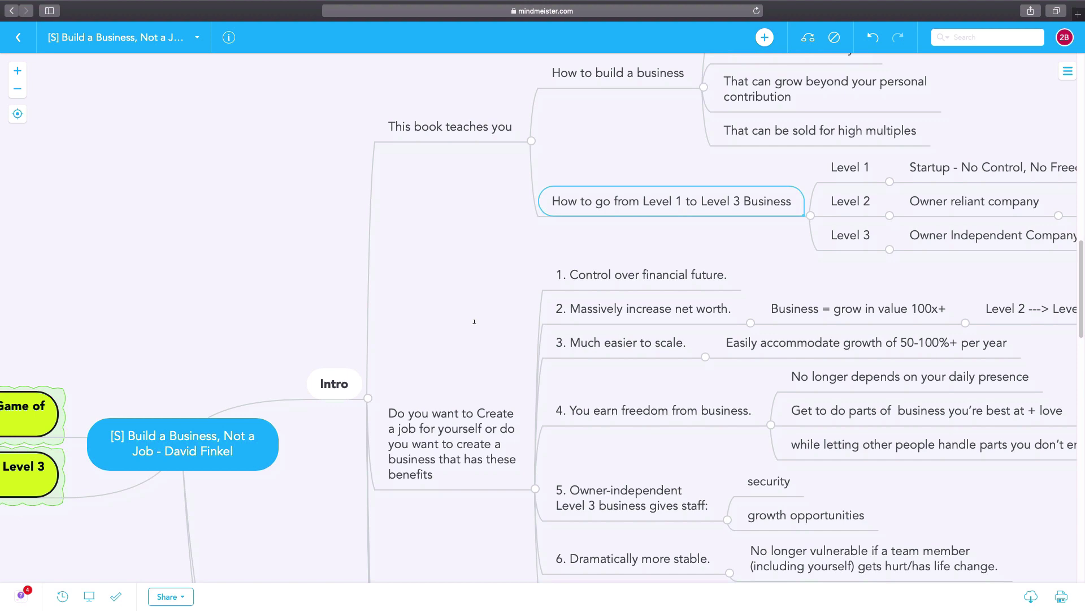
scroll("down", 3)
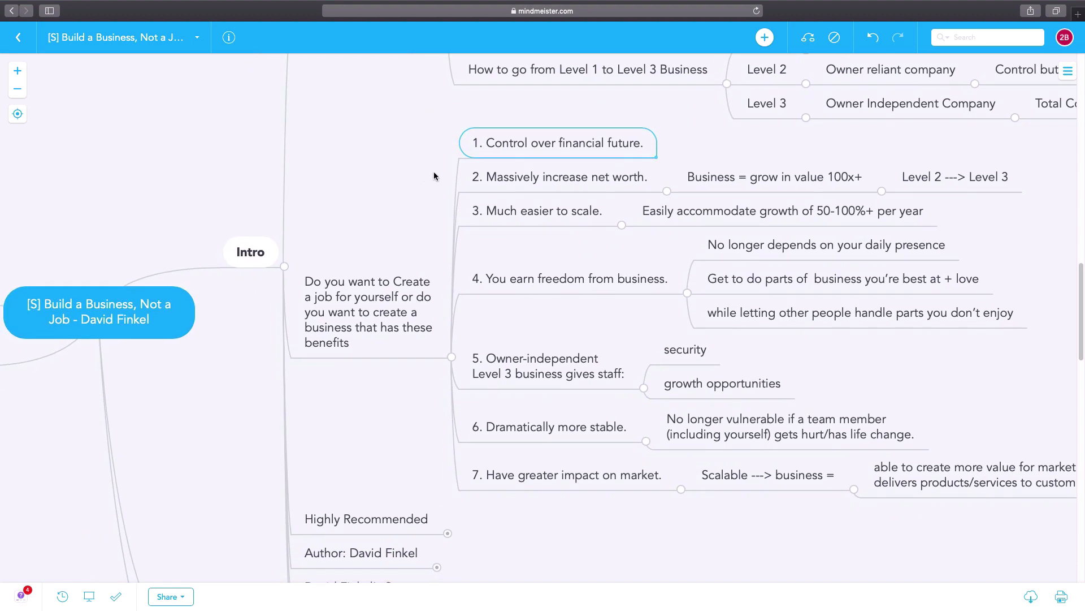
- Step through the seven benefits, from control over financial future to greater market impact
left_click(560, 176)
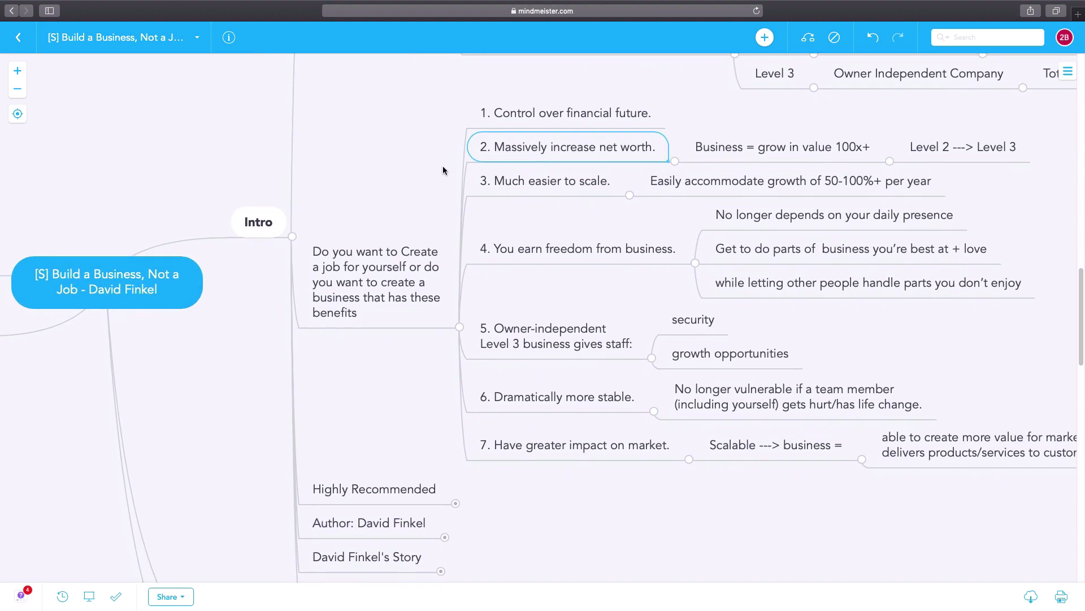
left_click(547, 181)
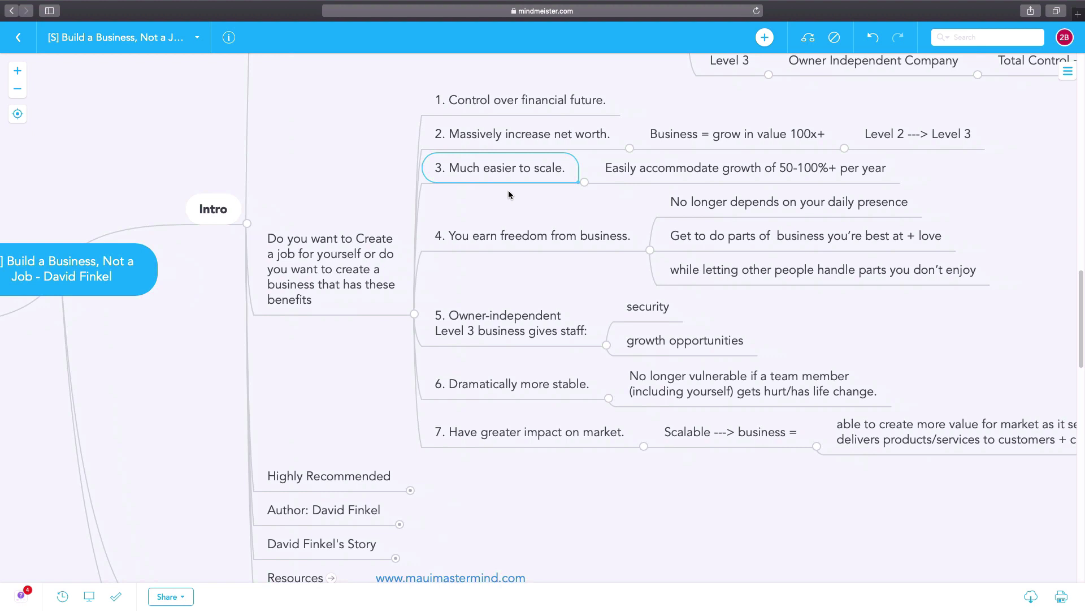
mouse_move(505, 235)
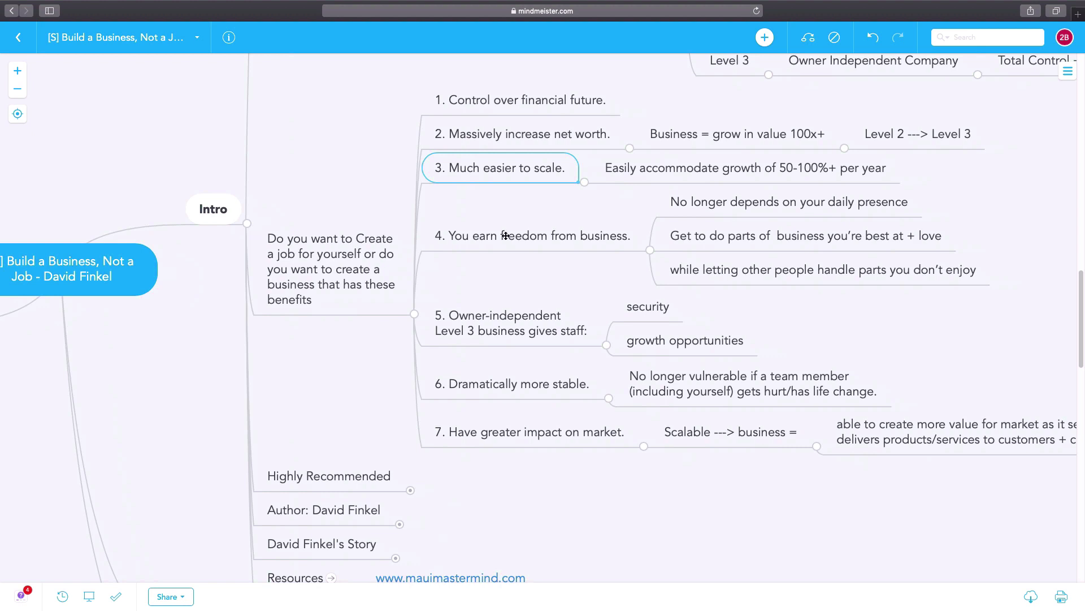
mouse_move(490, 279)
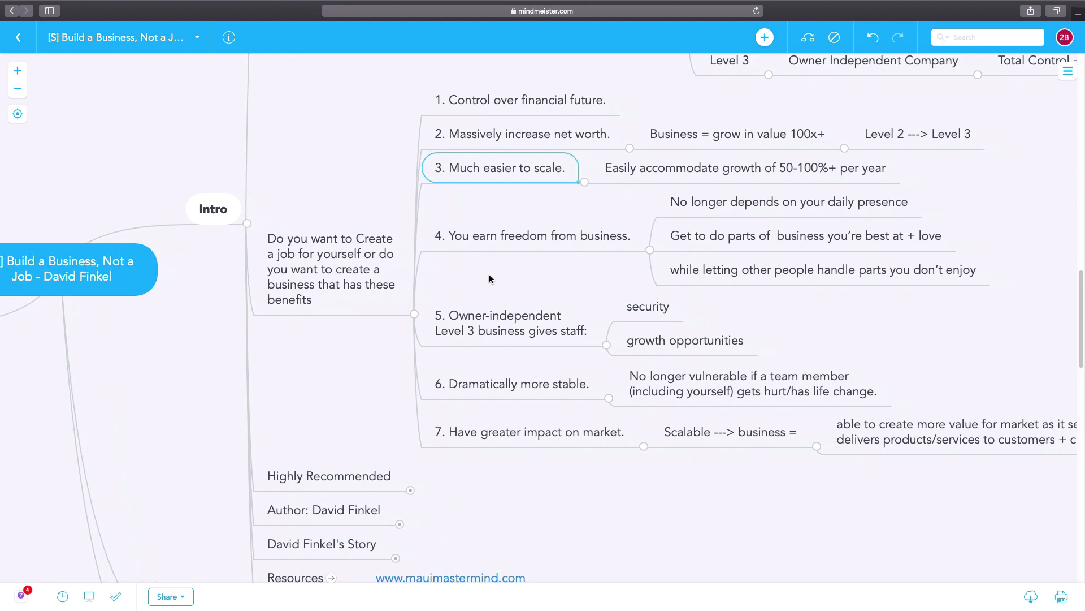
scroll("down", 3)
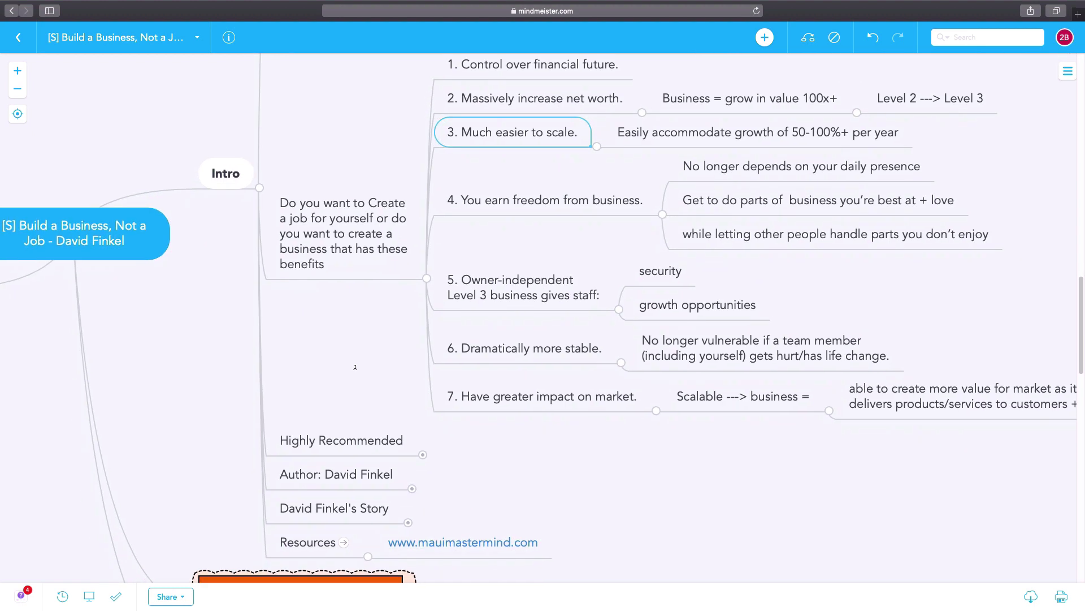
left_click(524, 348)
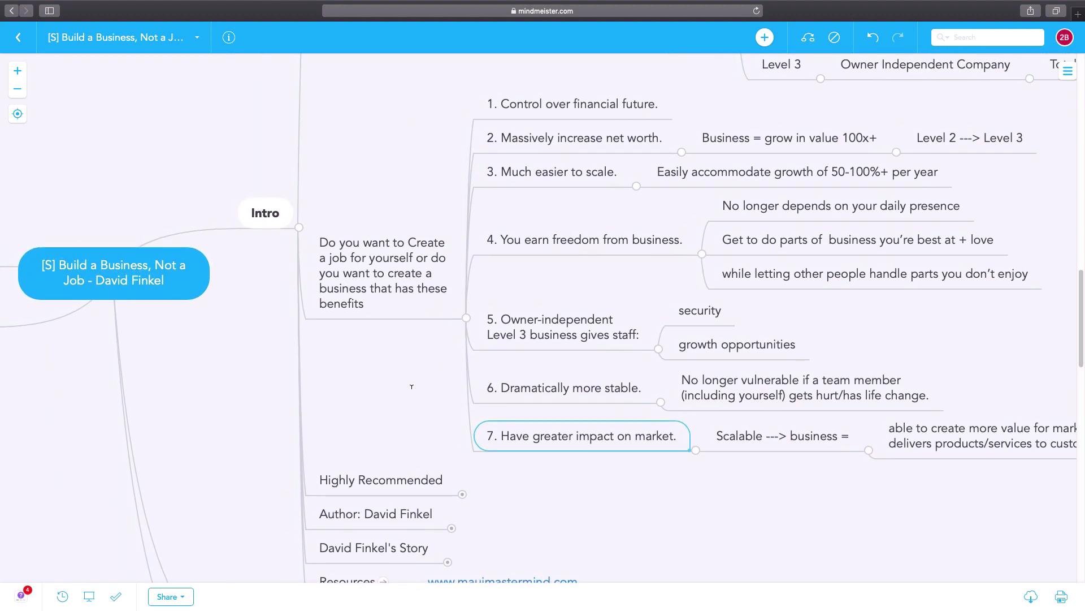
scroll("up", 3)
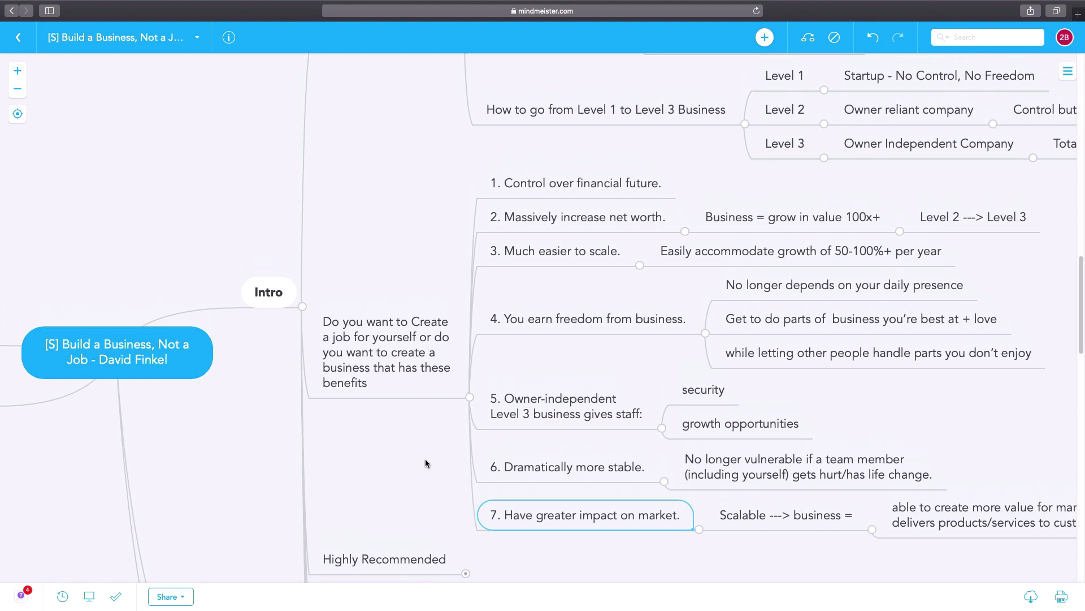
mouse_move(445, 424)
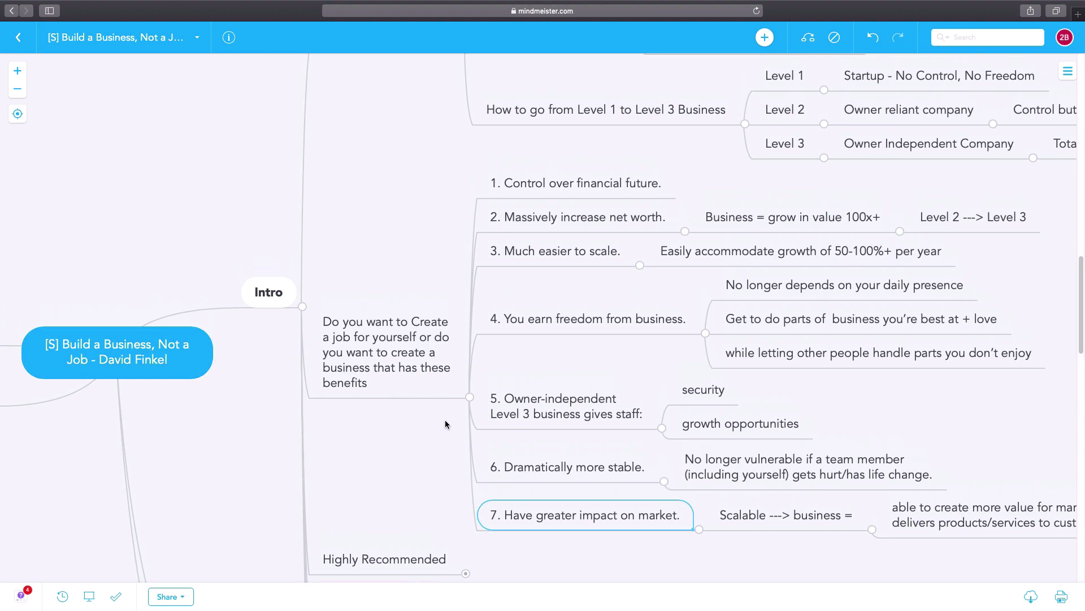
mouse_move(468, 402)
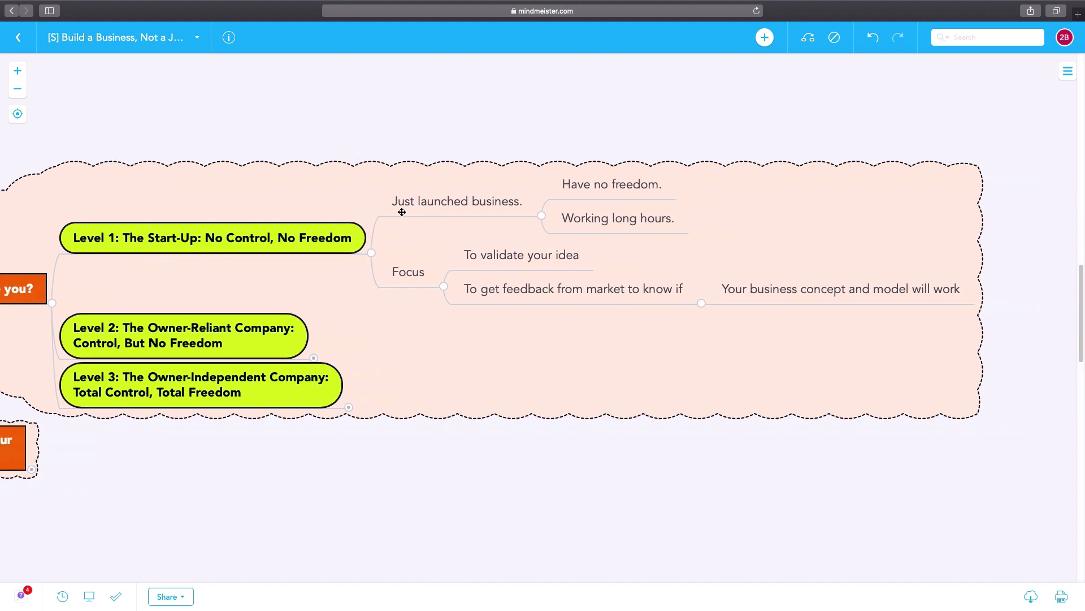
- Highlight Level 1's just-launched business and its focus on validating the idea
left_click(457, 201)
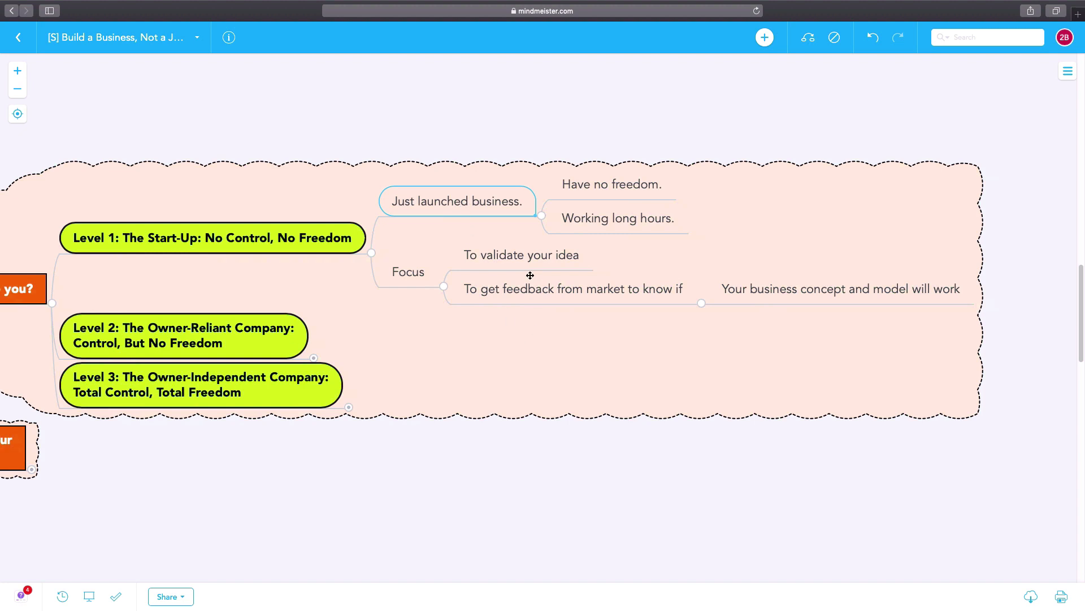
left_click(521, 254)
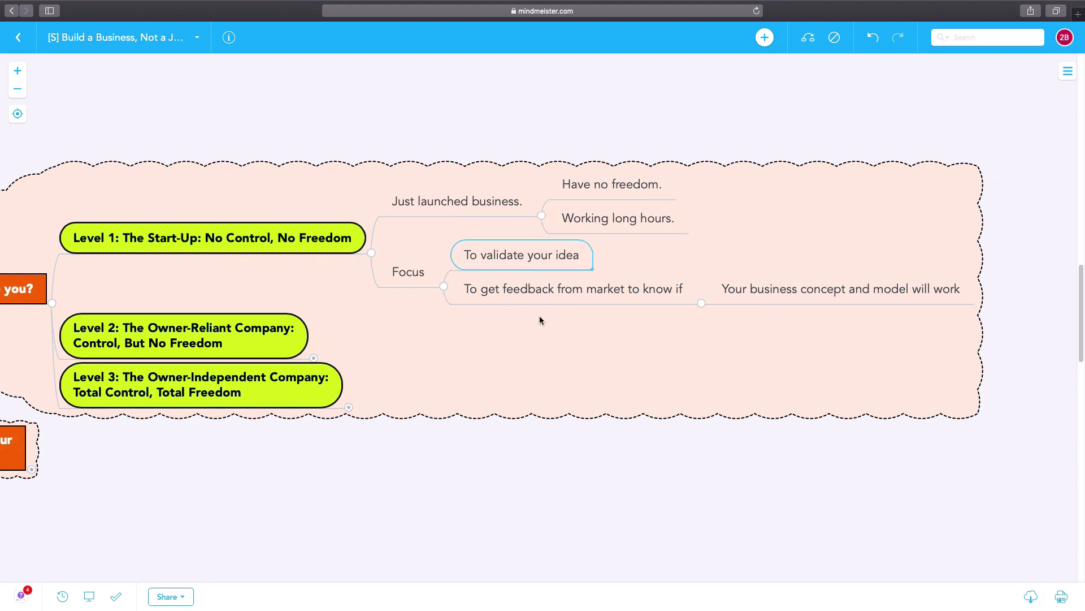
mouse_move(494, 303)
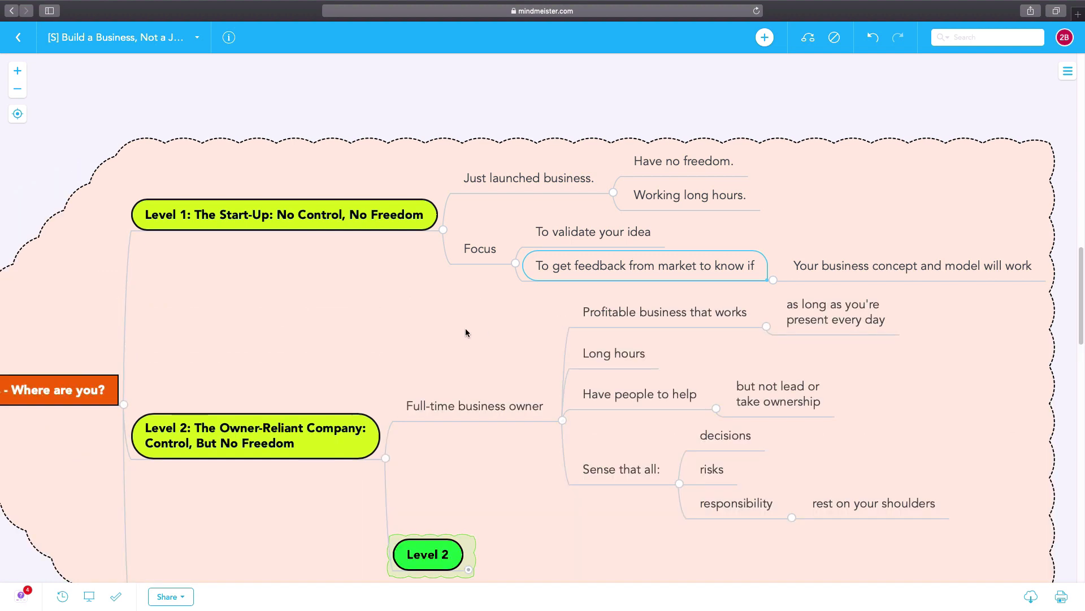
scroll("down", 3)
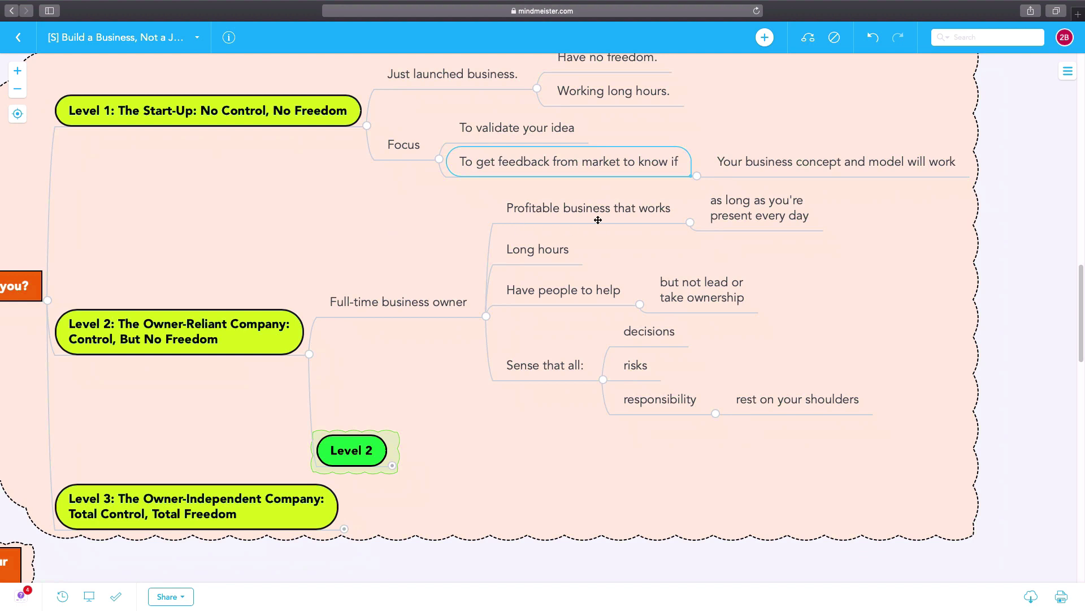
- Walk Level 2 details from a profitable business that works to the 'Sense that all:' note
left_click(588, 208)
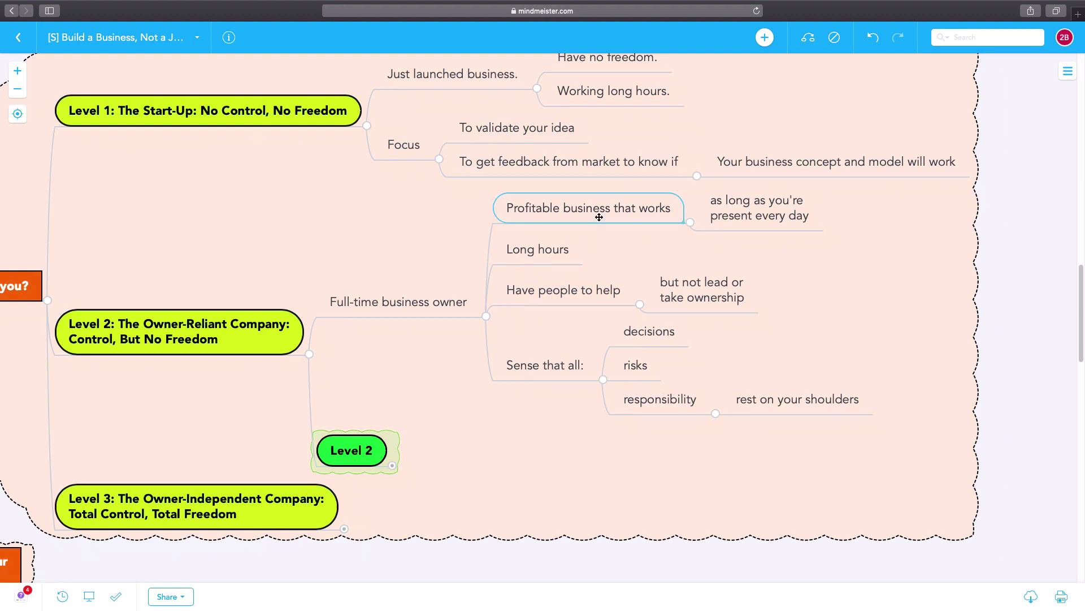
mouse_move(520, 274)
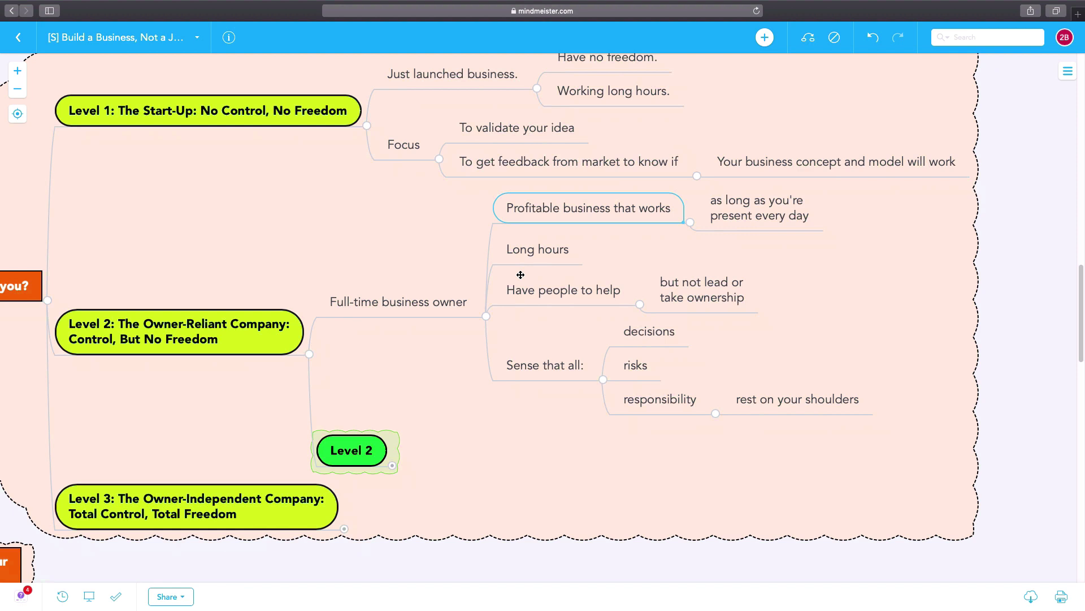
left_click(563, 289)
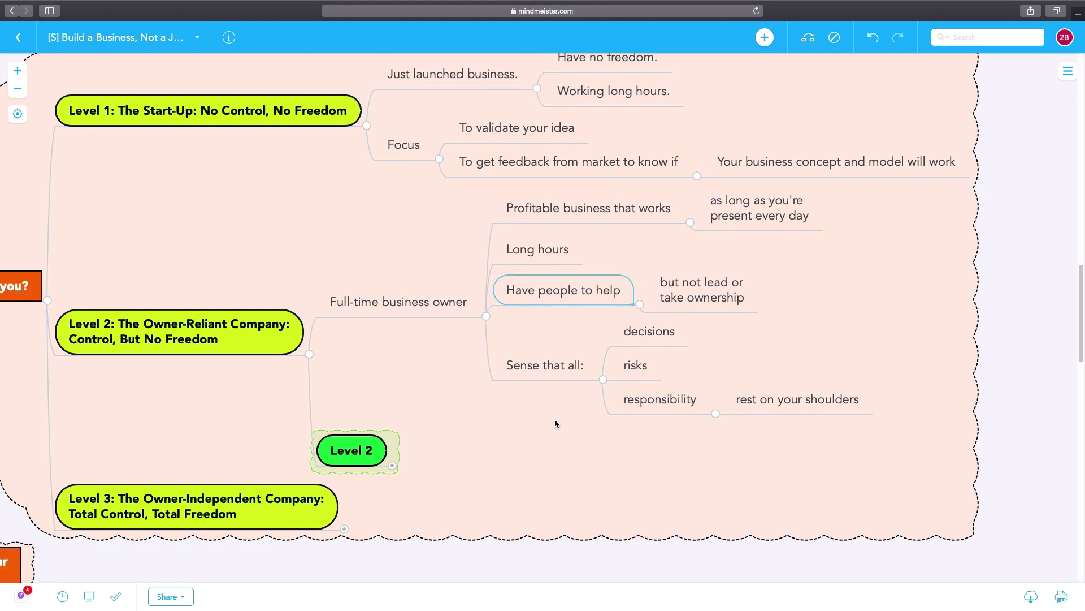
scroll("down", 3)
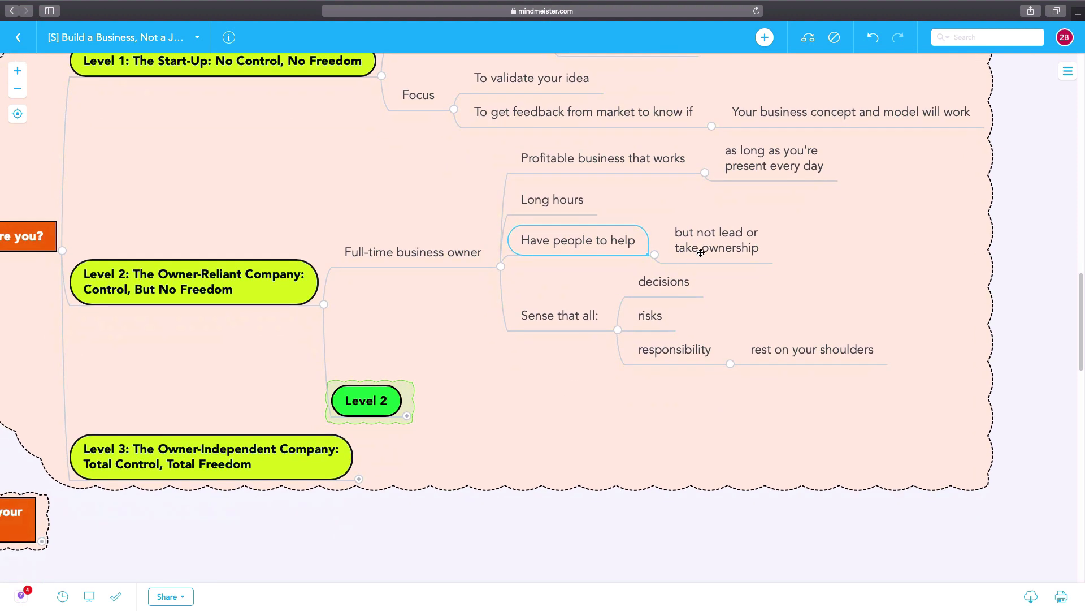
mouse_move(717, 247)
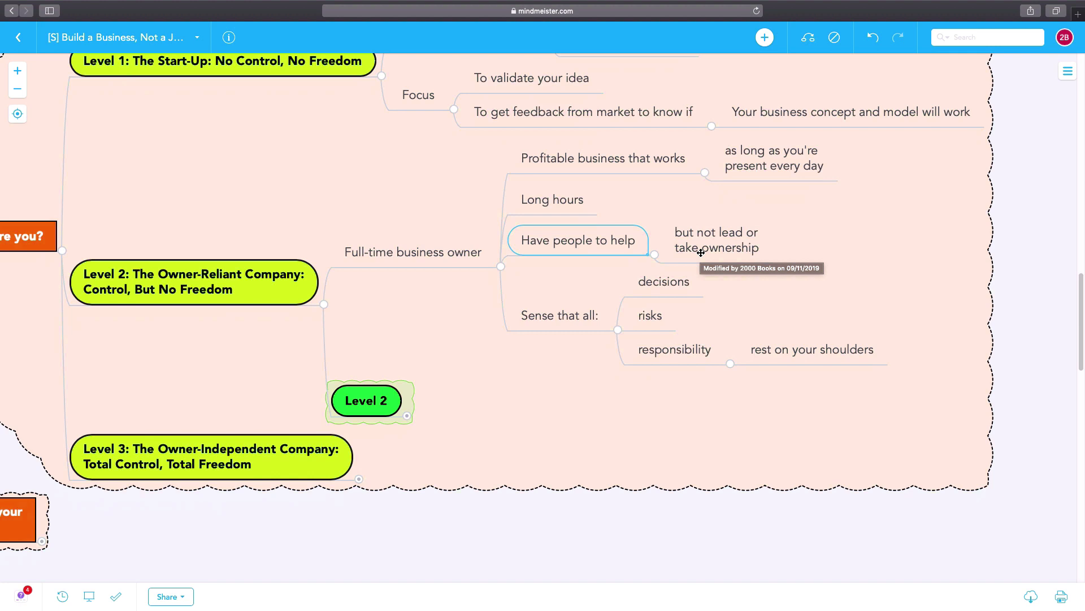
scroll("down", 3)
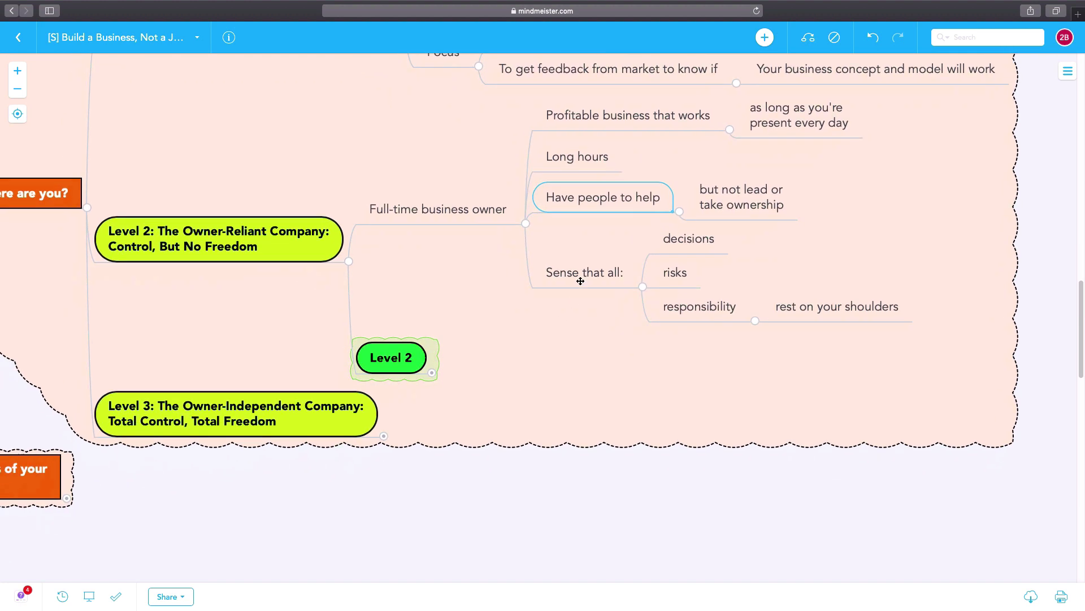
left_click(584, 273)
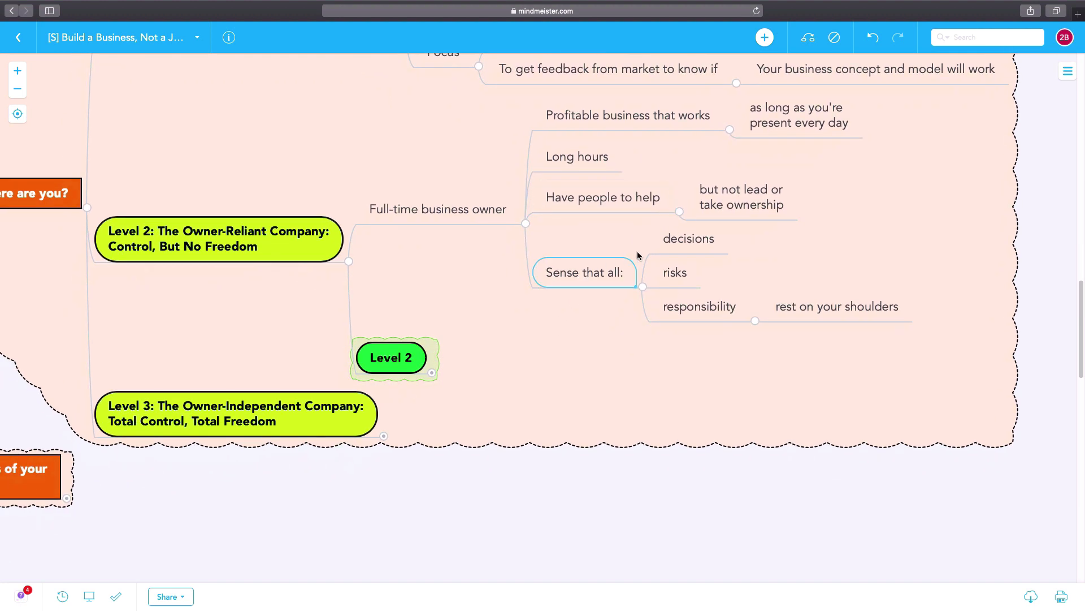
mouse_move(647, 331)
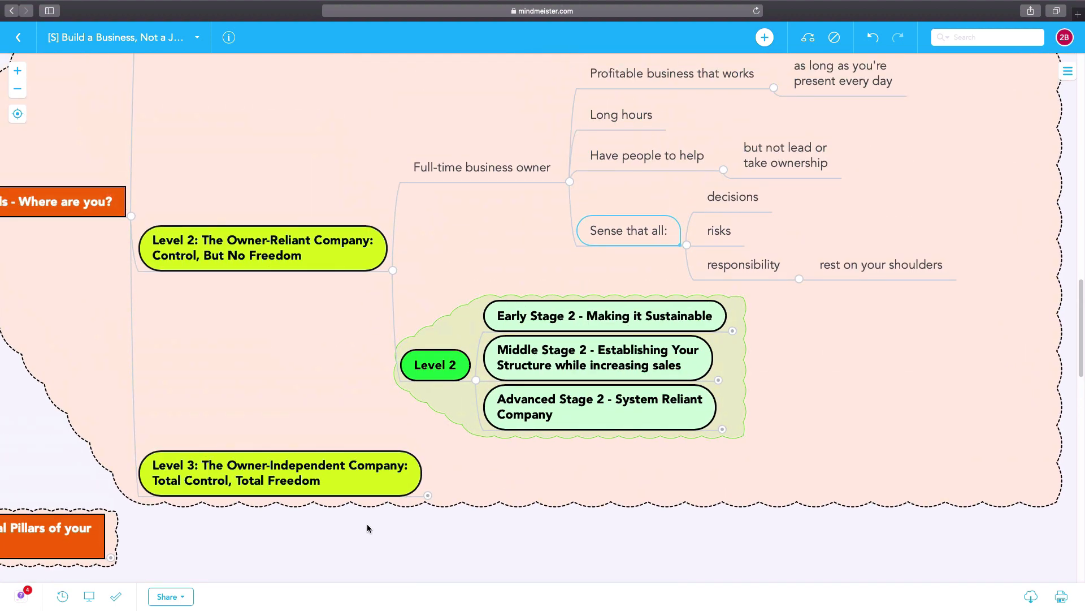
mouse_move(287, 464)
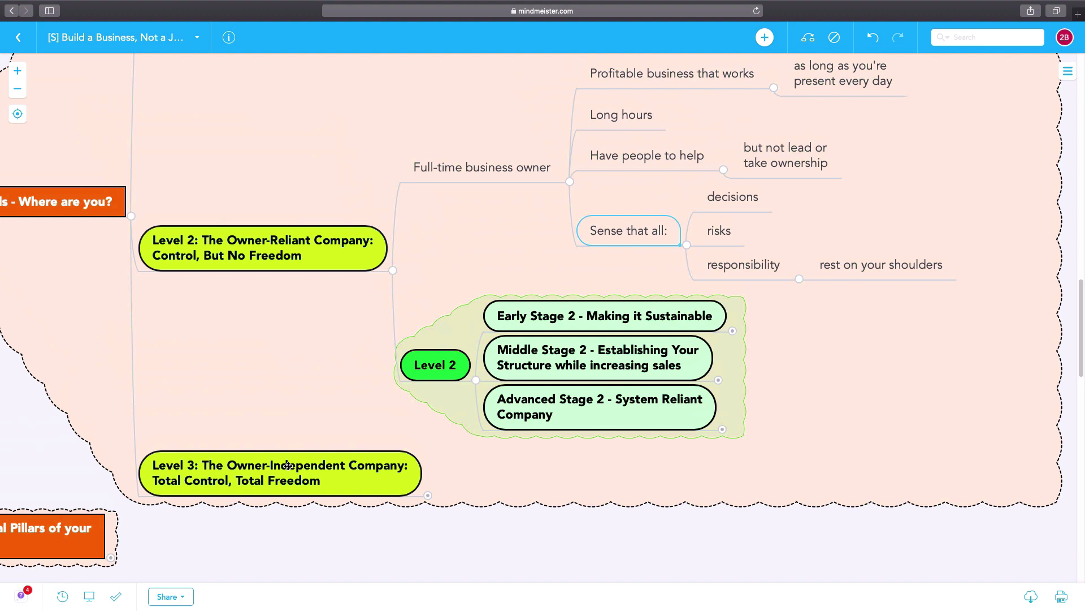
mouse_move(612, 316)
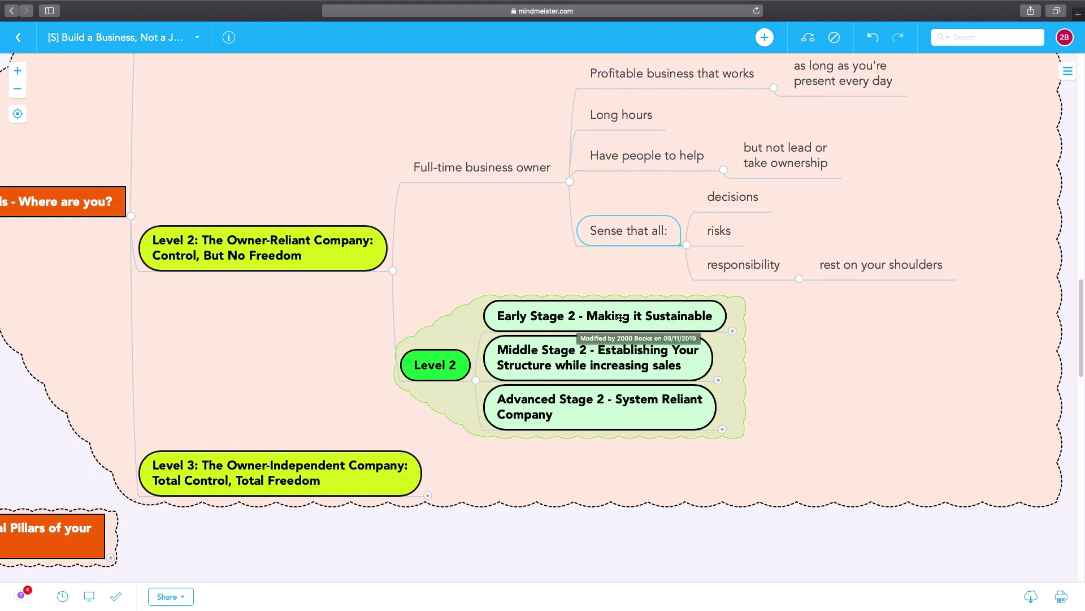
mouse_move(734, 335)
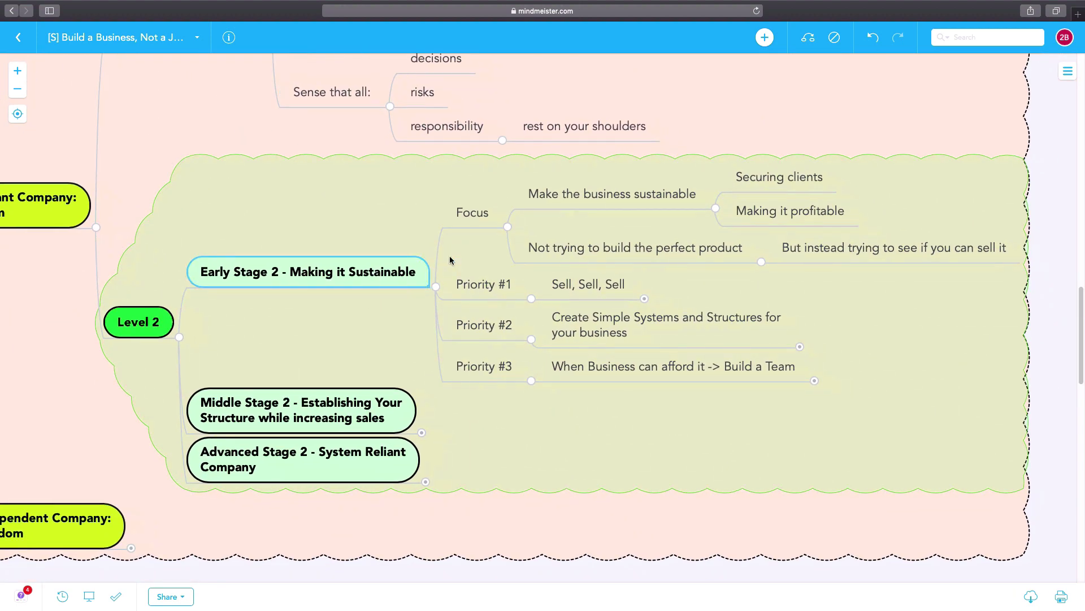
- Step through Early Stage 2's focus: making it sustainable, securing clients, making it profitable, not a perfect product
left_click(612, 193)
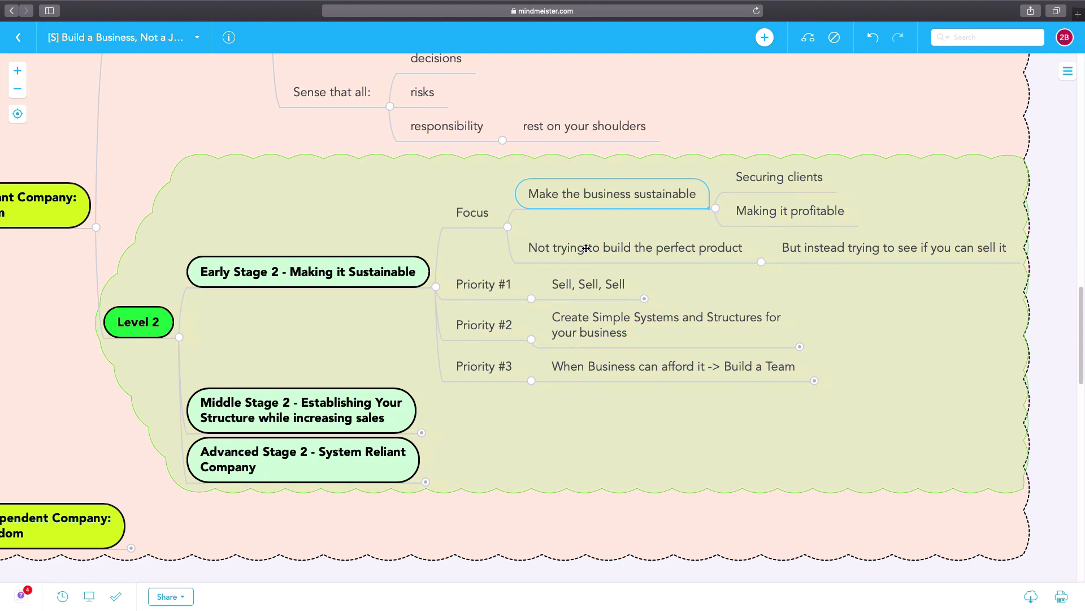
left_click(635, 248)
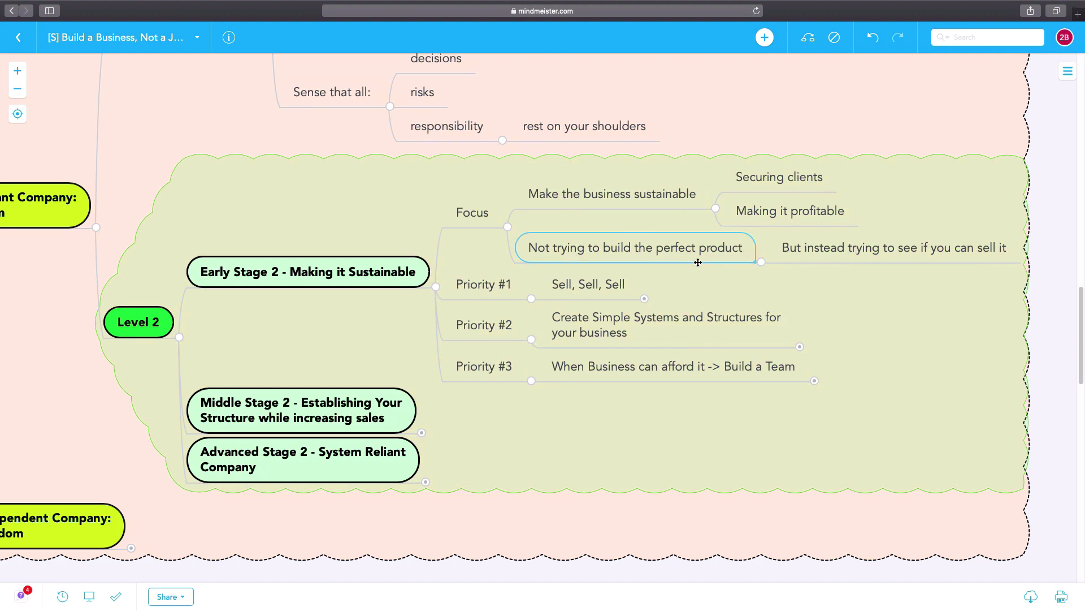
mouse_move(697, 203)
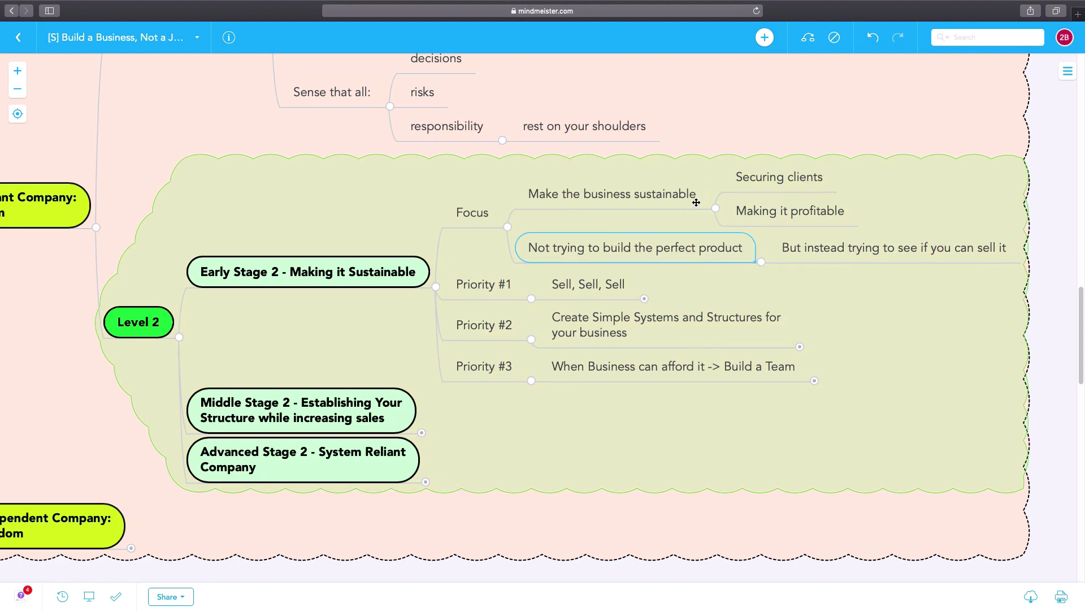
left_click(778, 176)
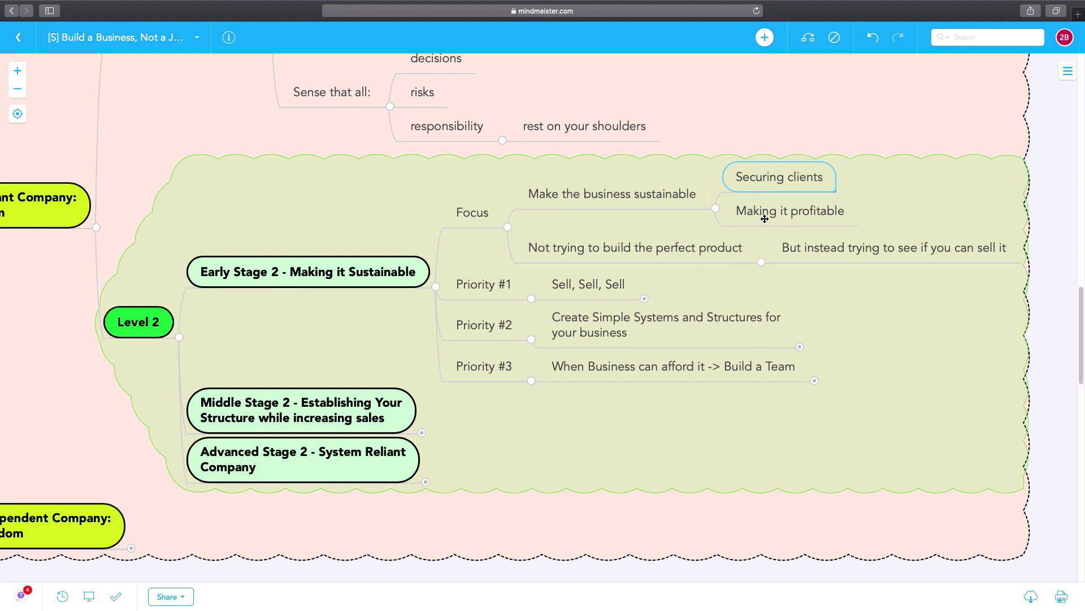
left_click(635, 248)
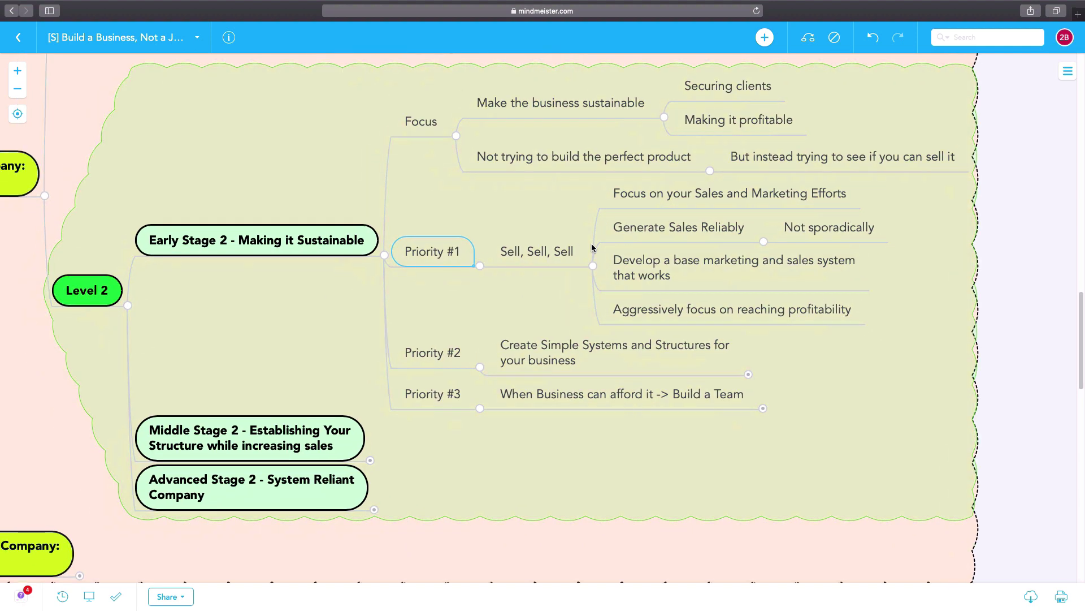
mouse_move(629, 211)
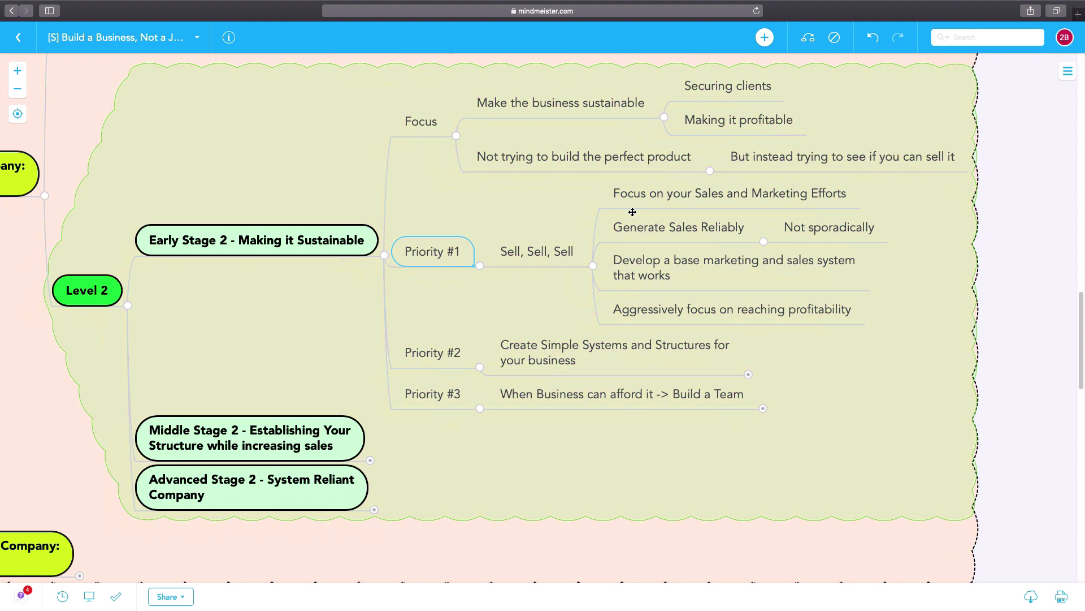
- Walk Priority #1's sales points—marketing efforts, generating sales reliably, Sell Sell Sell—then reach Priority #2
left_click(730, 194)
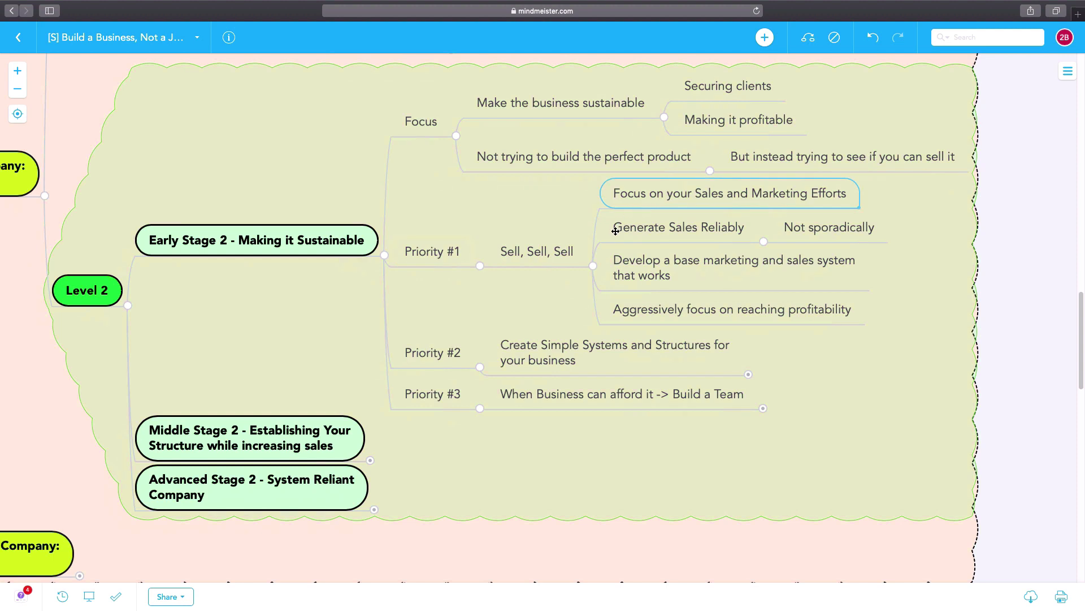
left_click(680, 227)
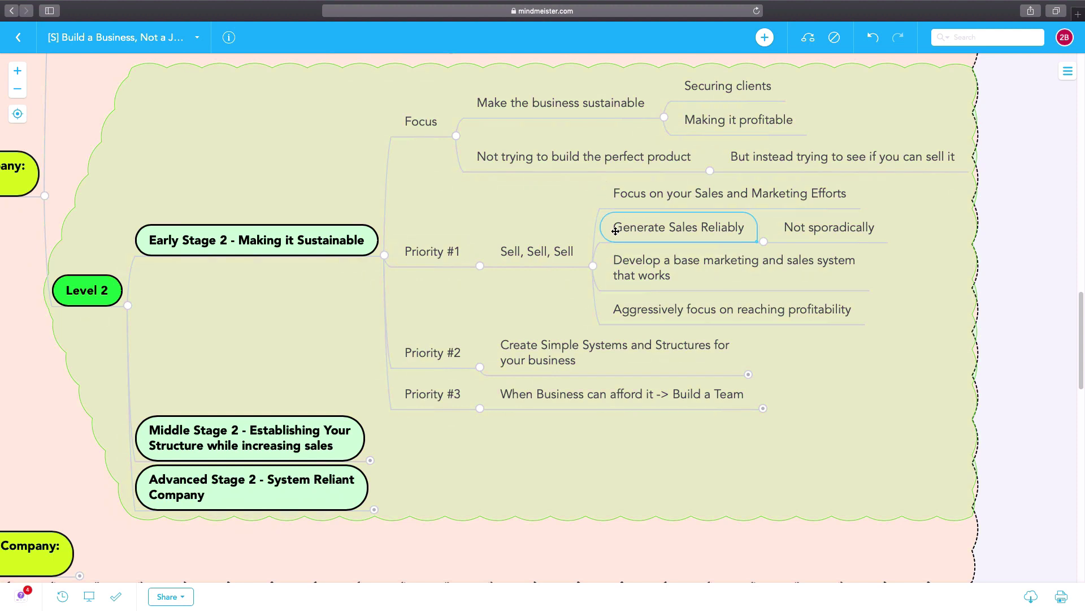
mouse_move(625, 266)
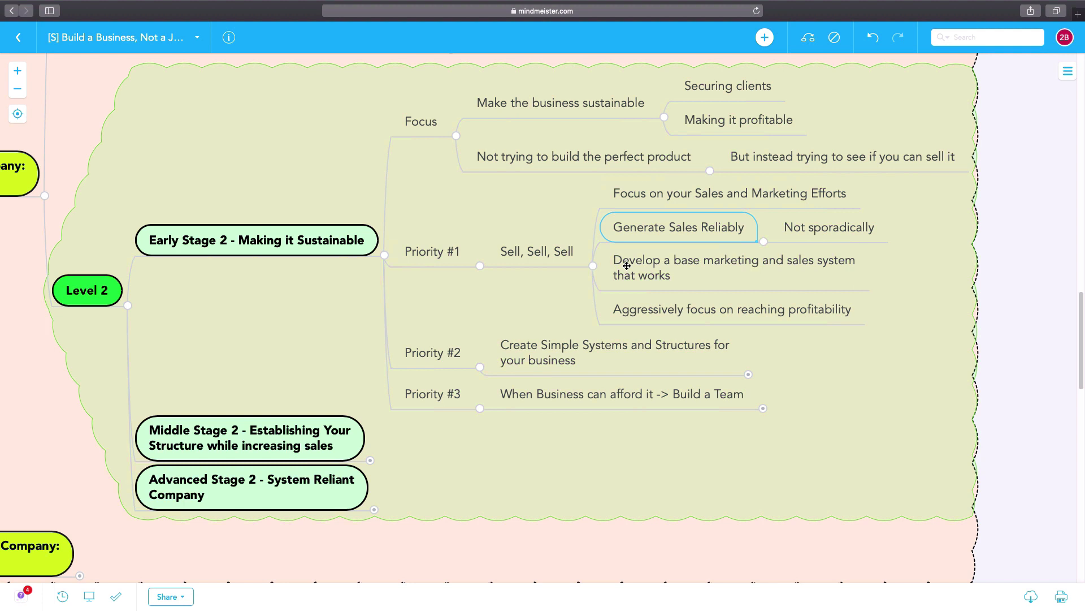
mouse_move(627, 267)
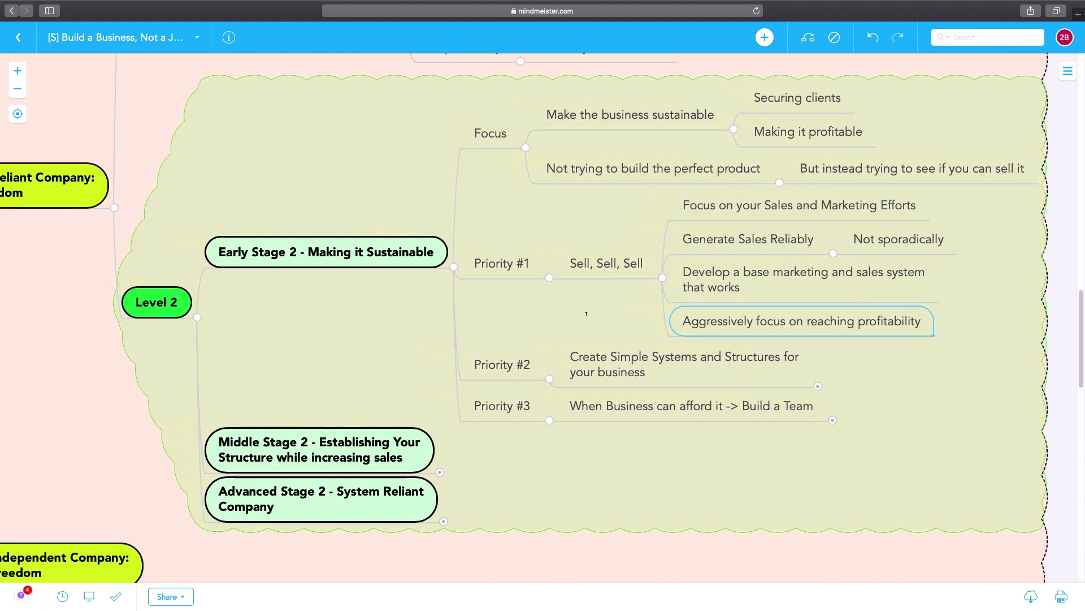
scroll("down", 3)
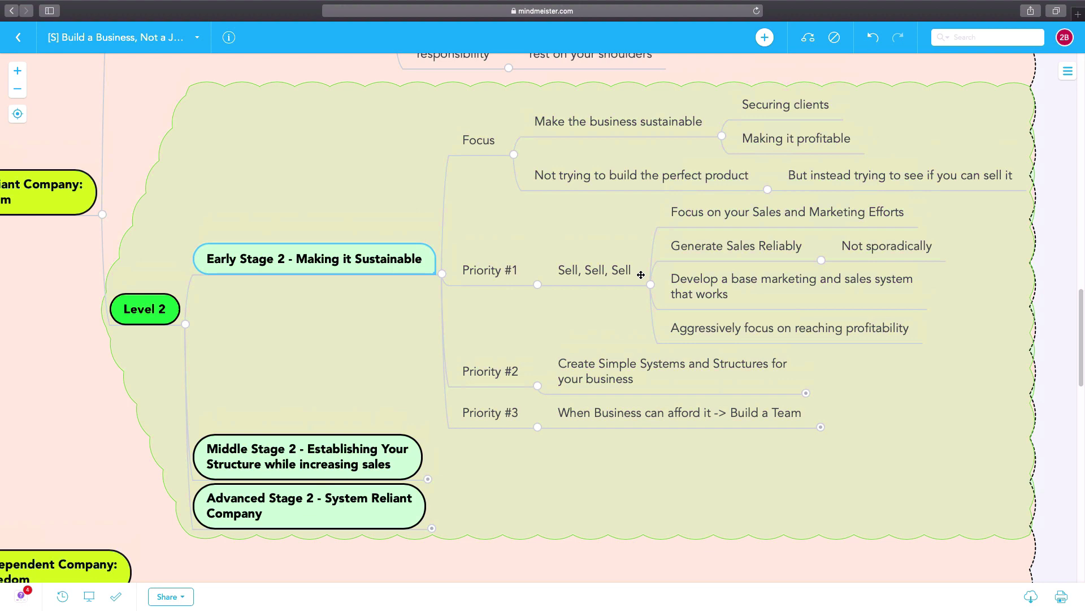
left_click(595, 270)
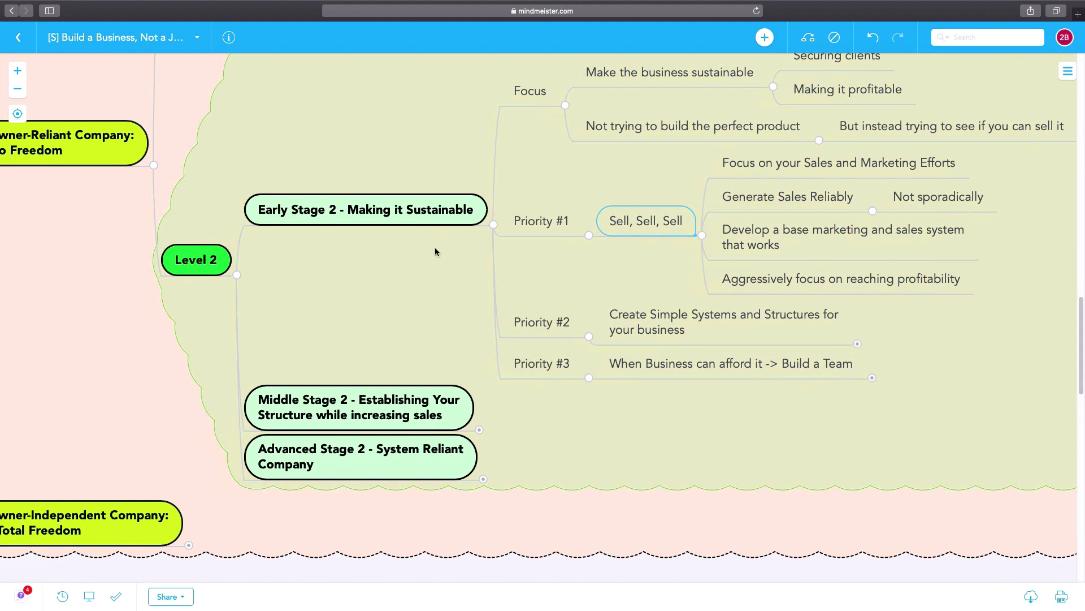
mouse_move(541, 323)
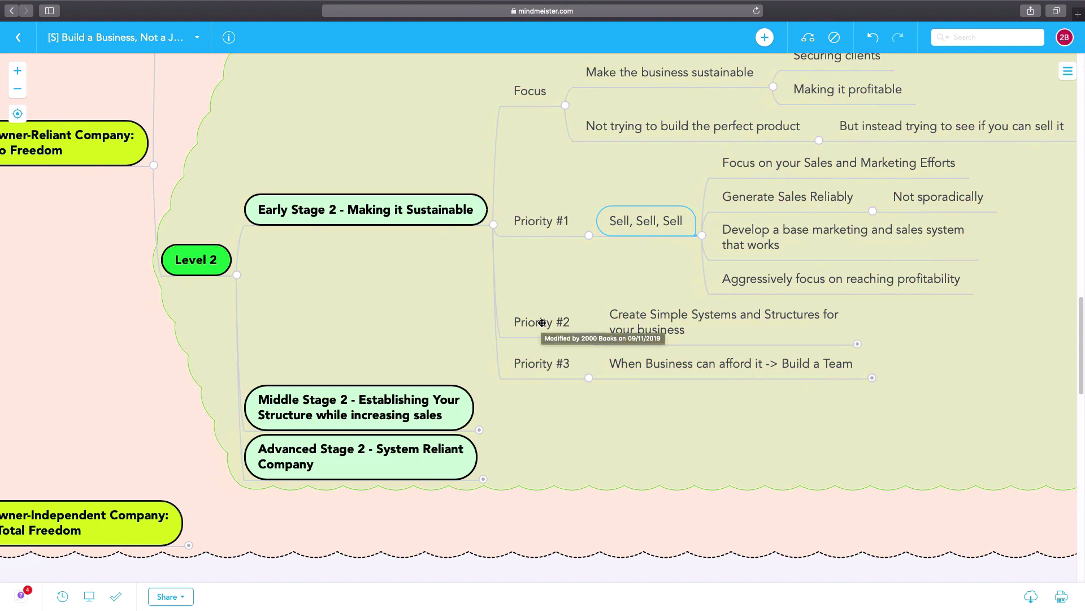
left_click(542, 322)
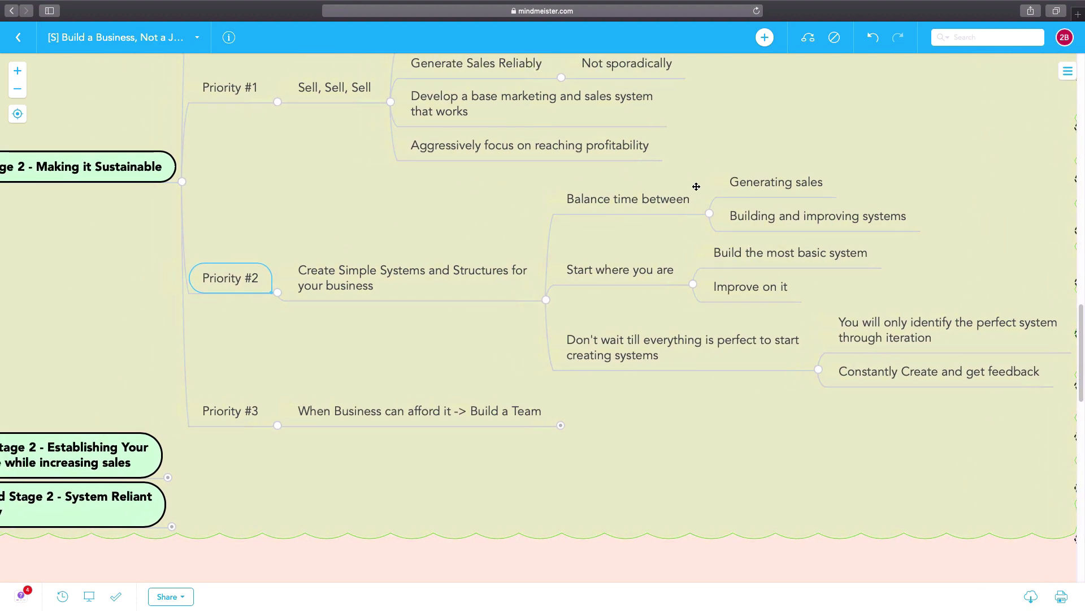
- Highlight Priority #2's building and improving systems and not waiting for perfection, bringing Priority #3 into view
left_click(819, 215)
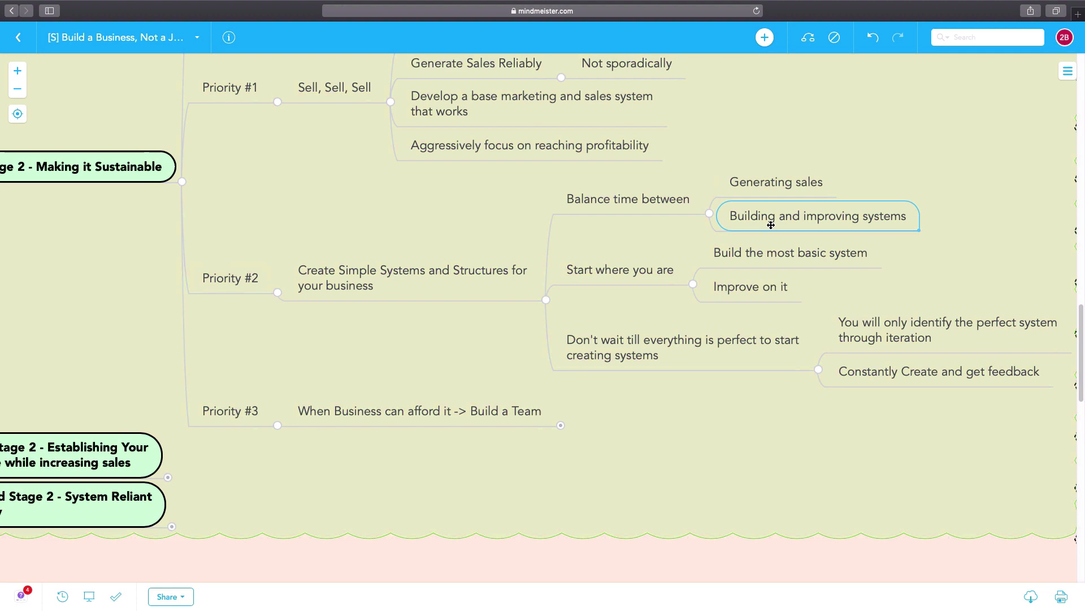
mouse_move(730, 294)
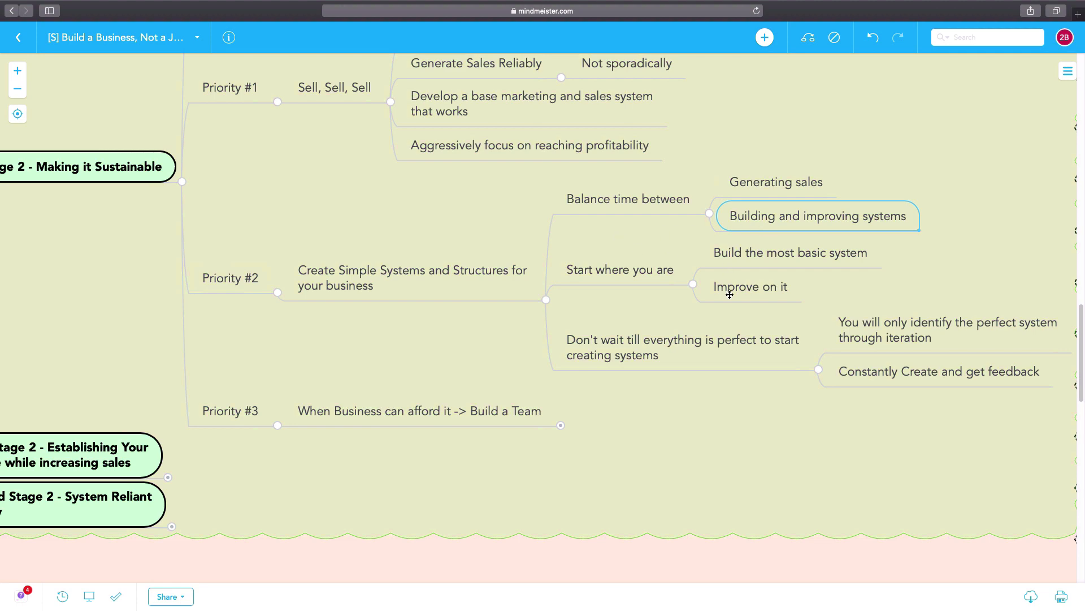
left_click_drag(485, 277, 529, 277)
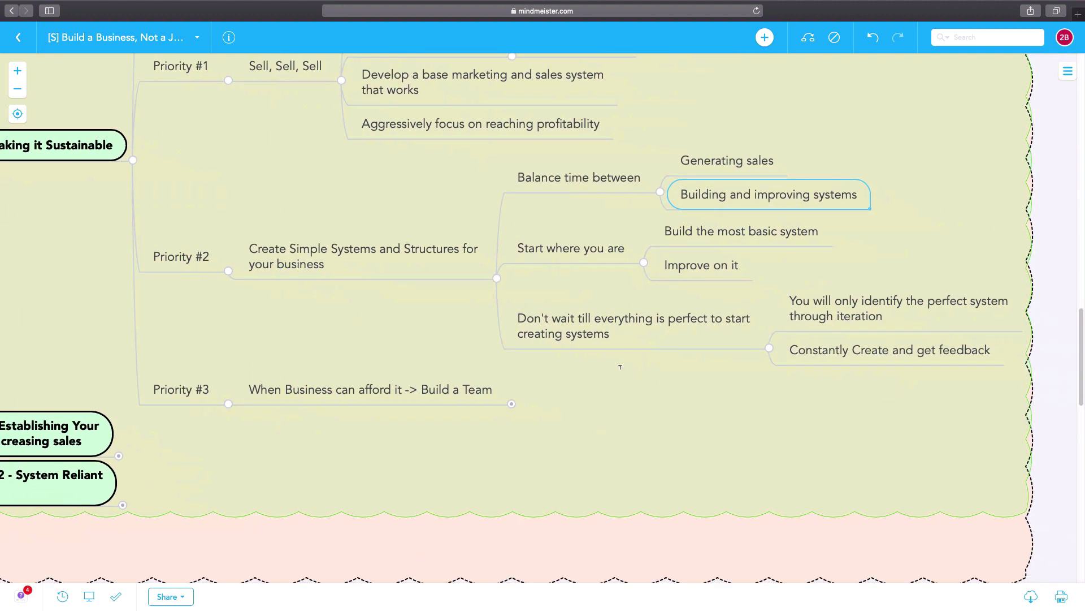
left_click(634, 327)
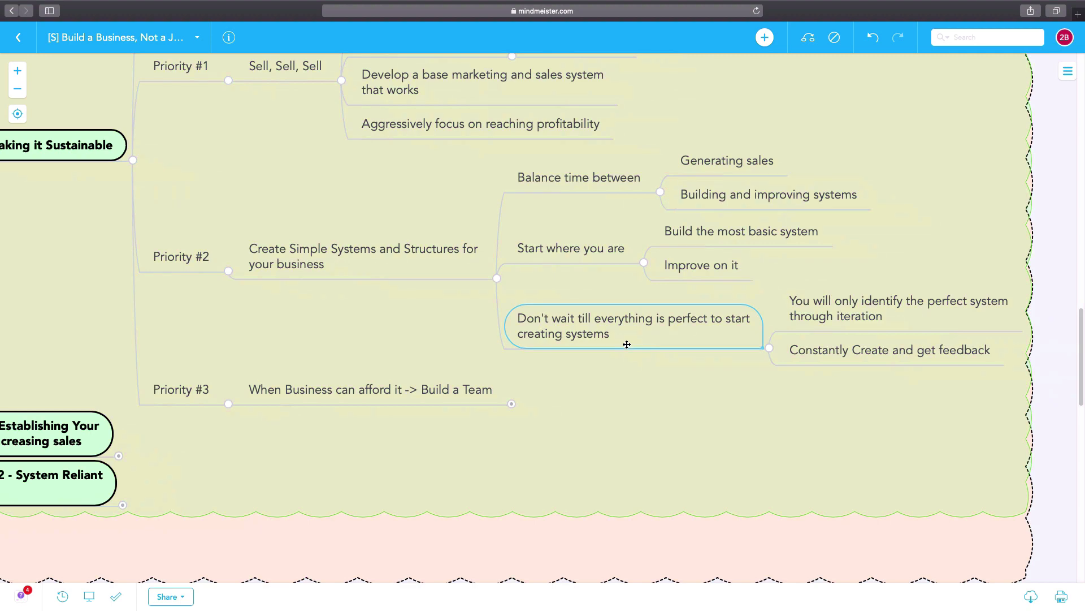
mouse_move(448, 328)
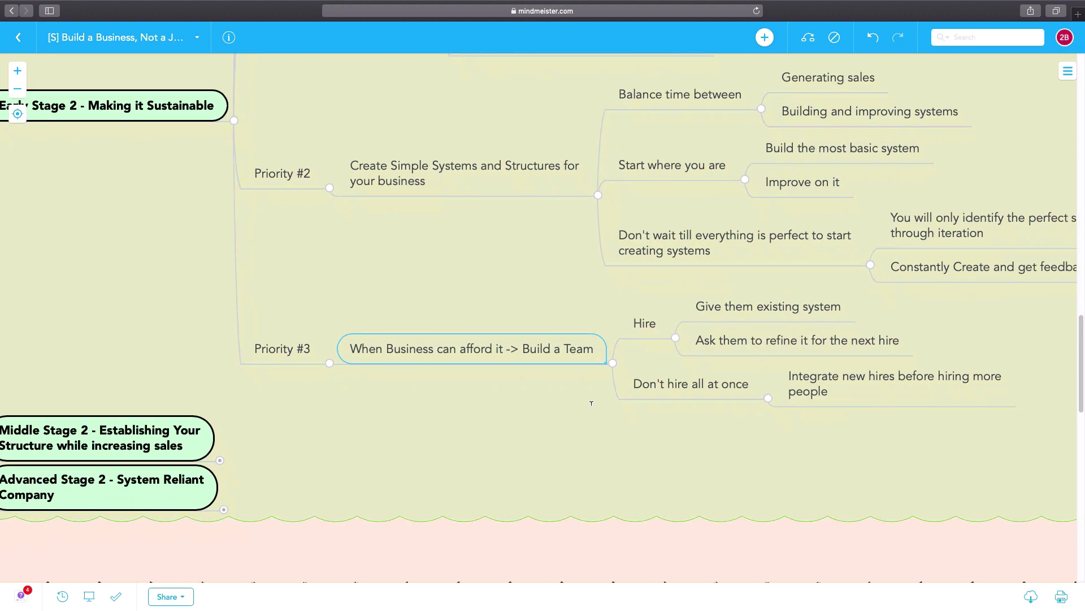
- Highlight the 'Give them existing system' point under Priority #3's Hire branch
scroll("up", 3)
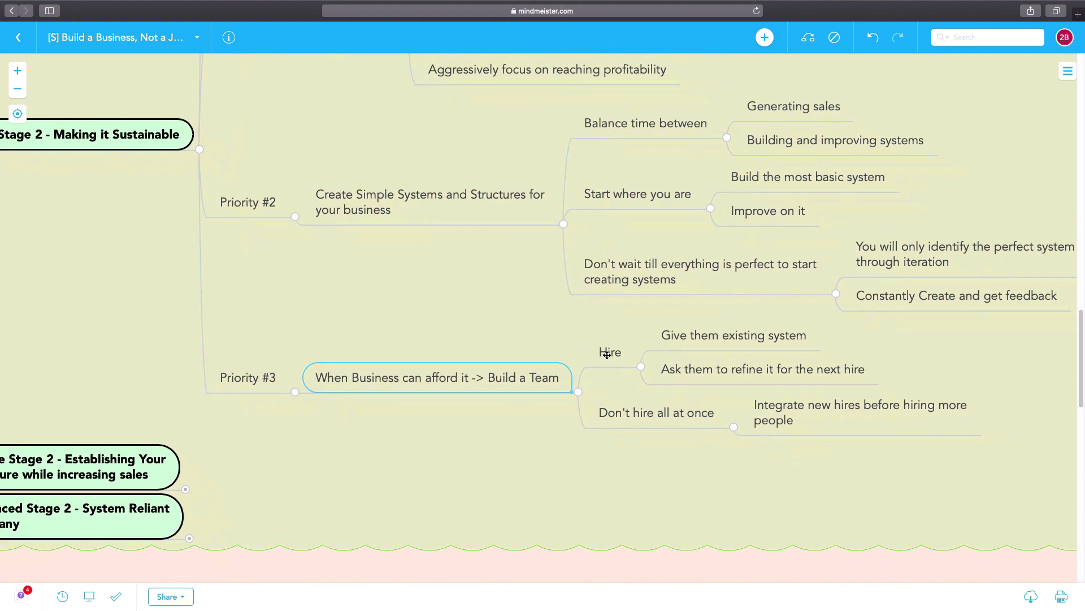
left_click(734, 334)
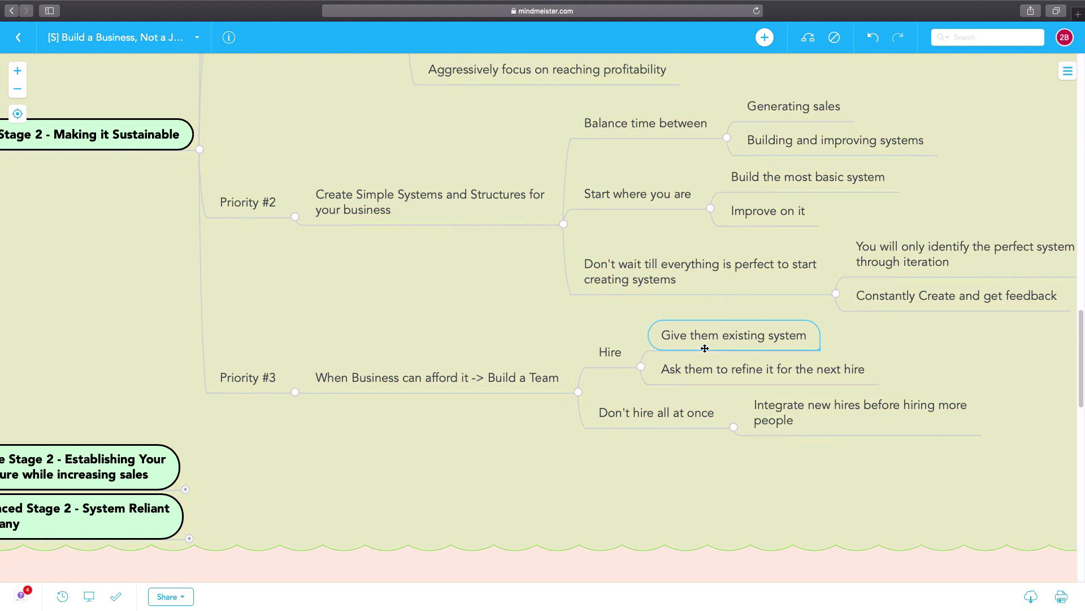
mouse_move(704, 375)
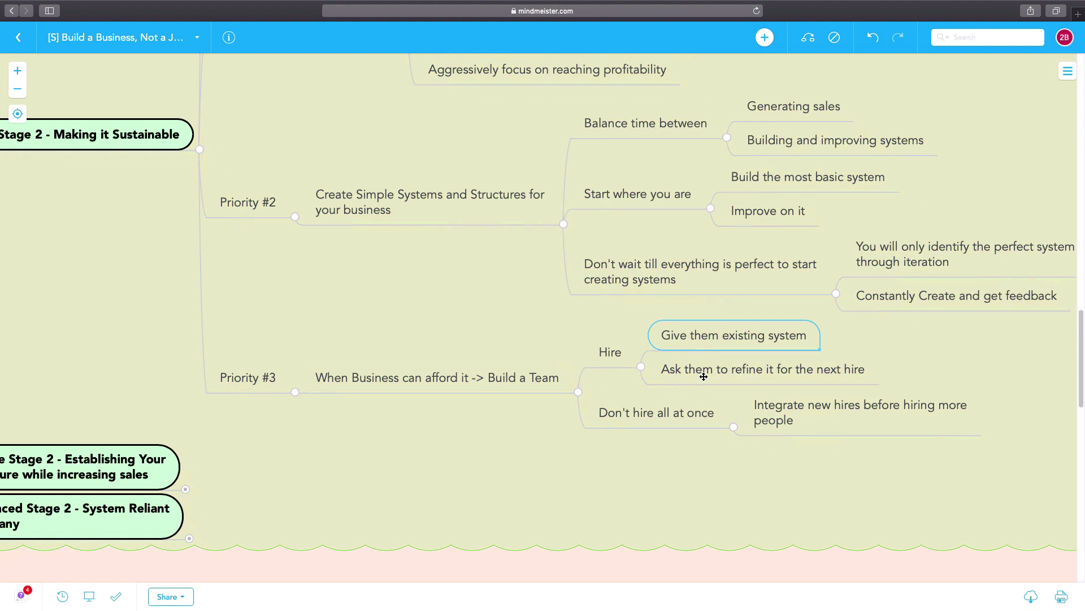
mouse_move(704, 377)
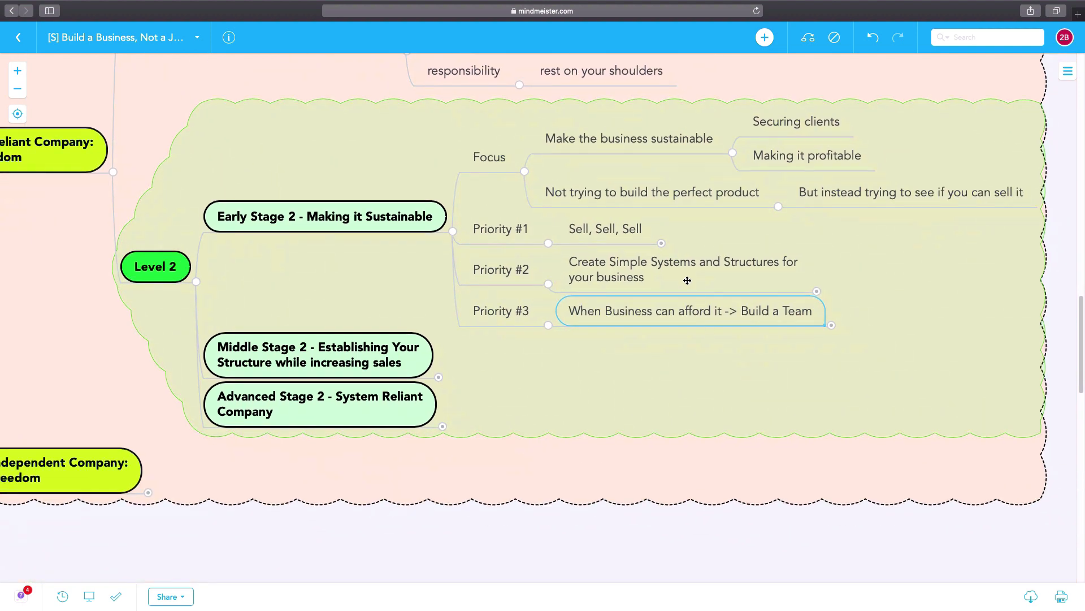
left_click(682, 269)
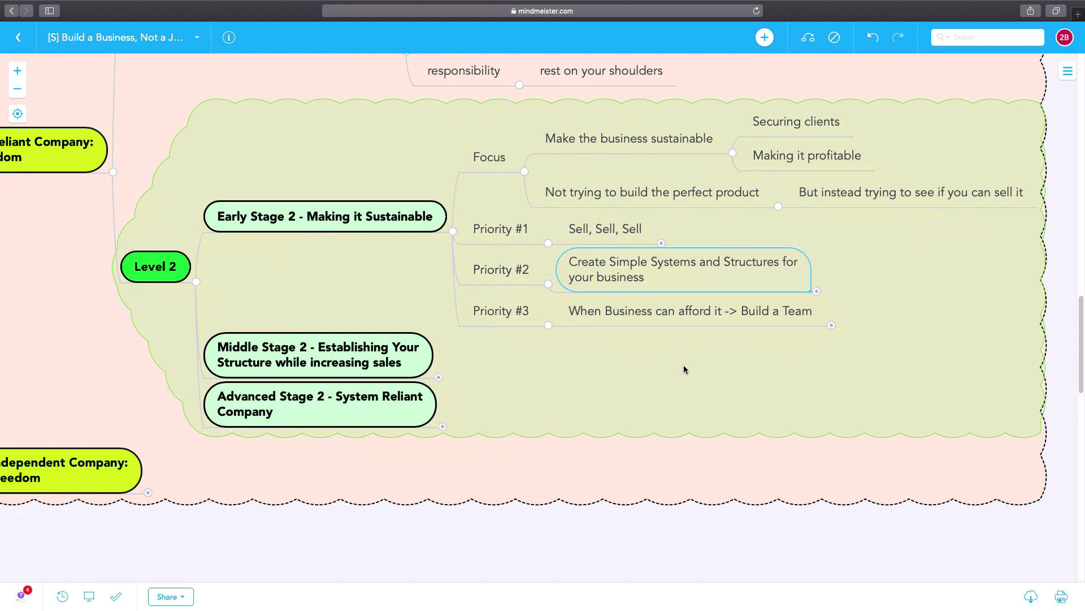
mouse_move(646, 340)
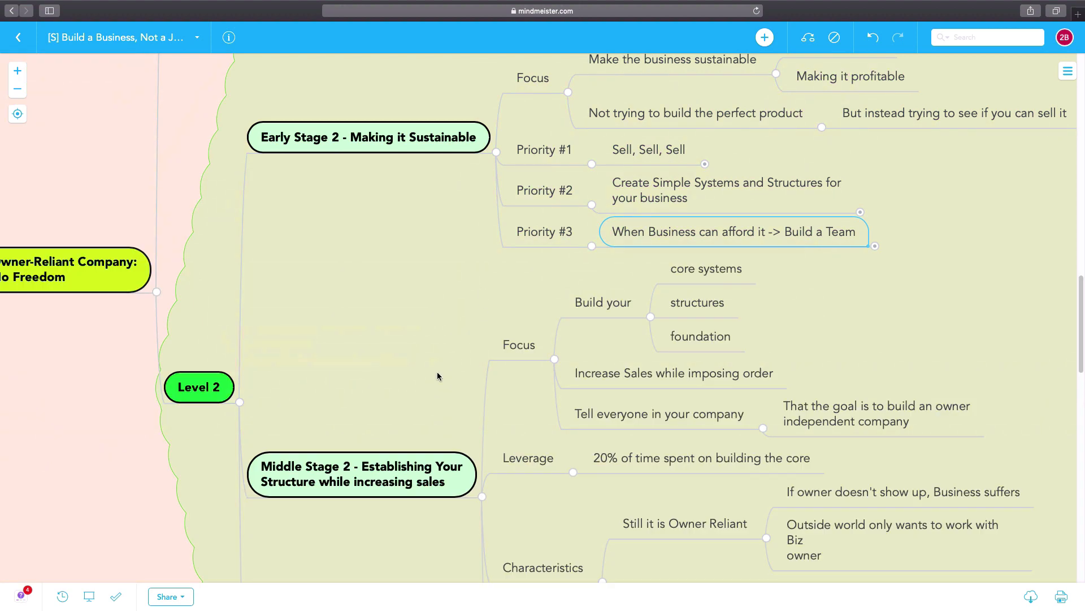
scroll("down", 3)
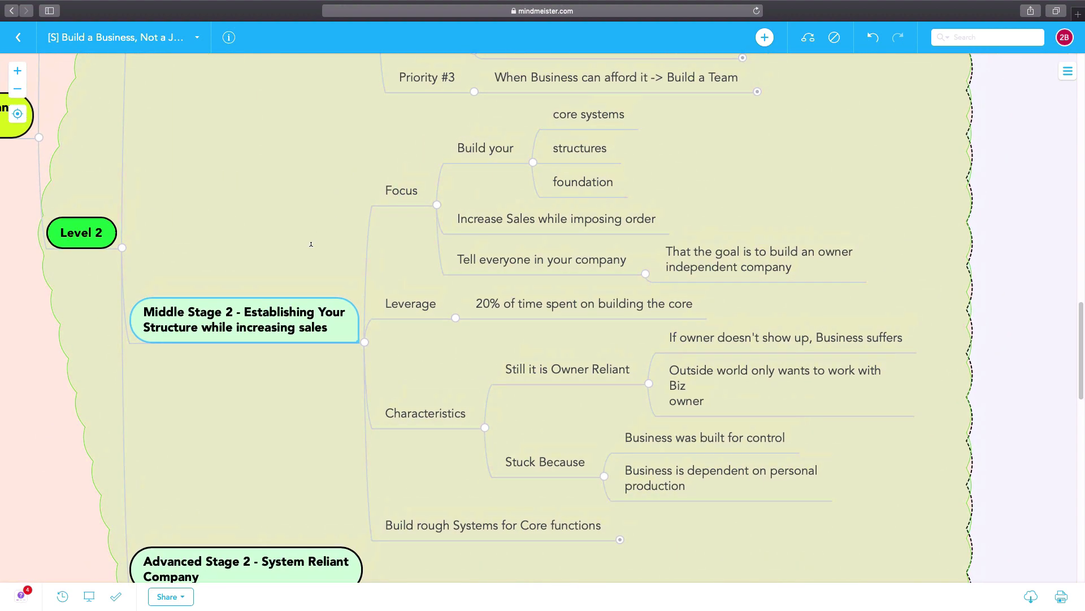
left_click(588, 114)
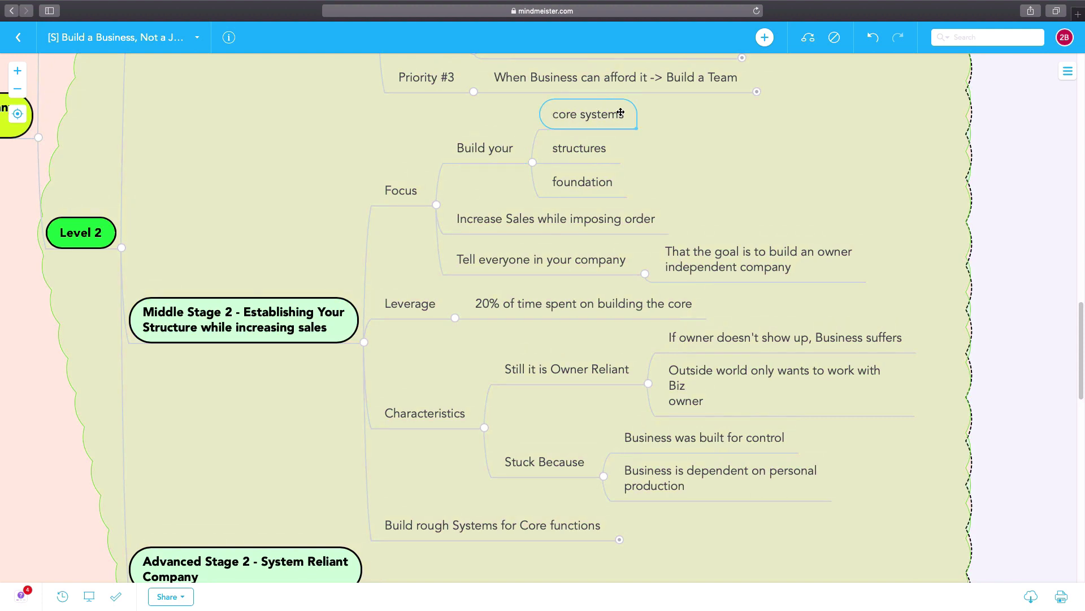
mouse_move(577, 181)
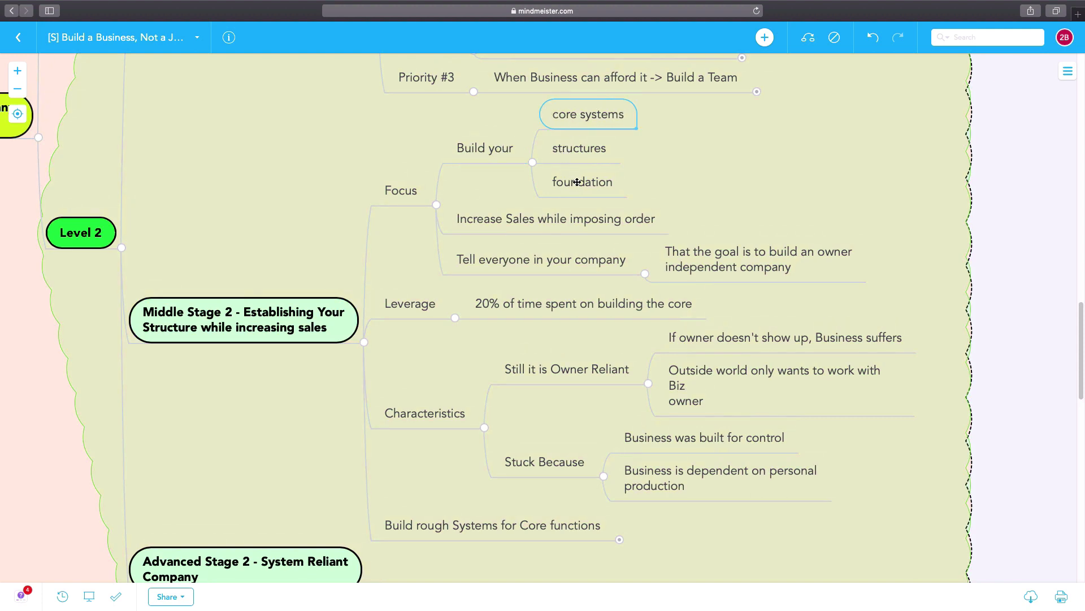
left_click(556, 218)
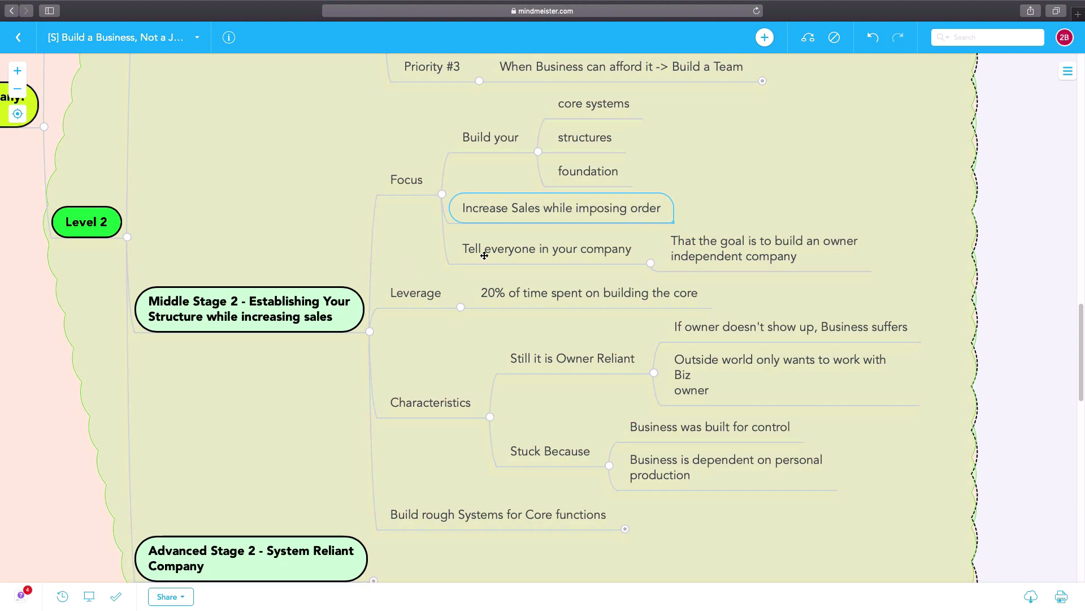
mouse_move(484, 255)
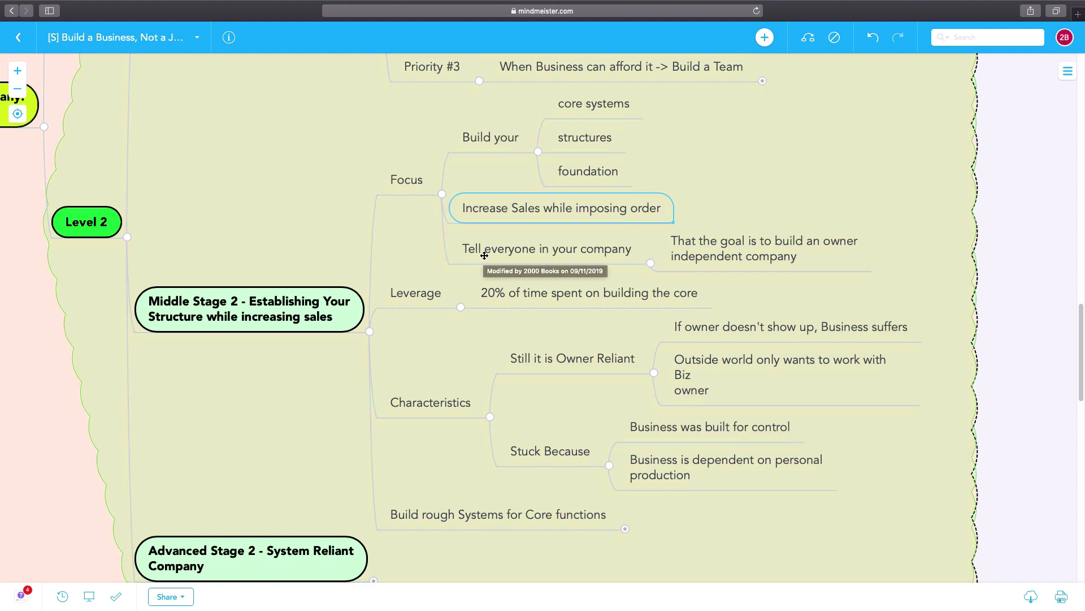
mouse_move(476, 301)
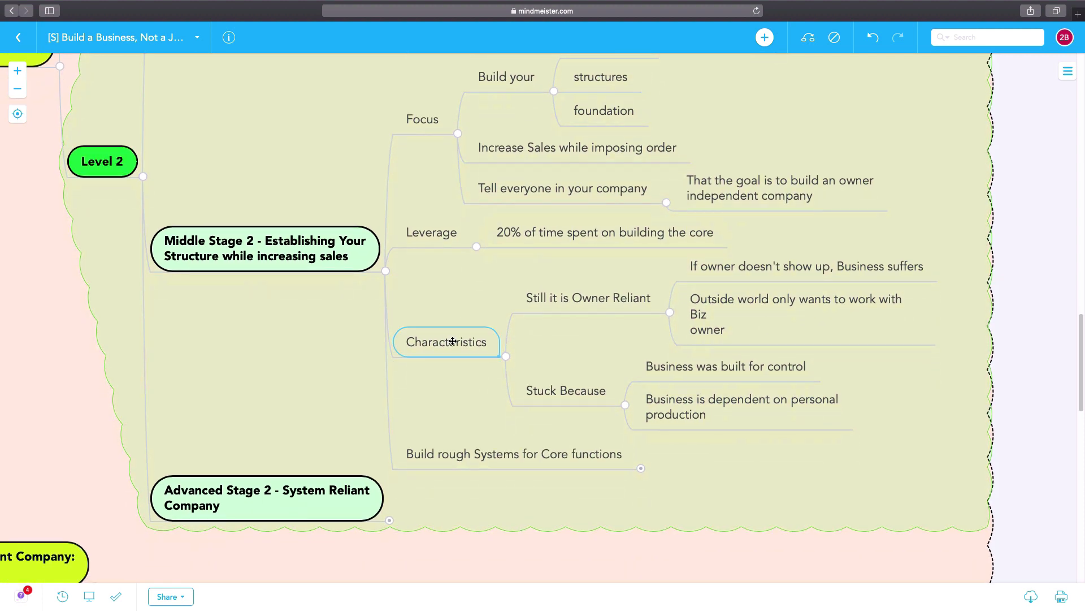
mouse_move(580, 297)
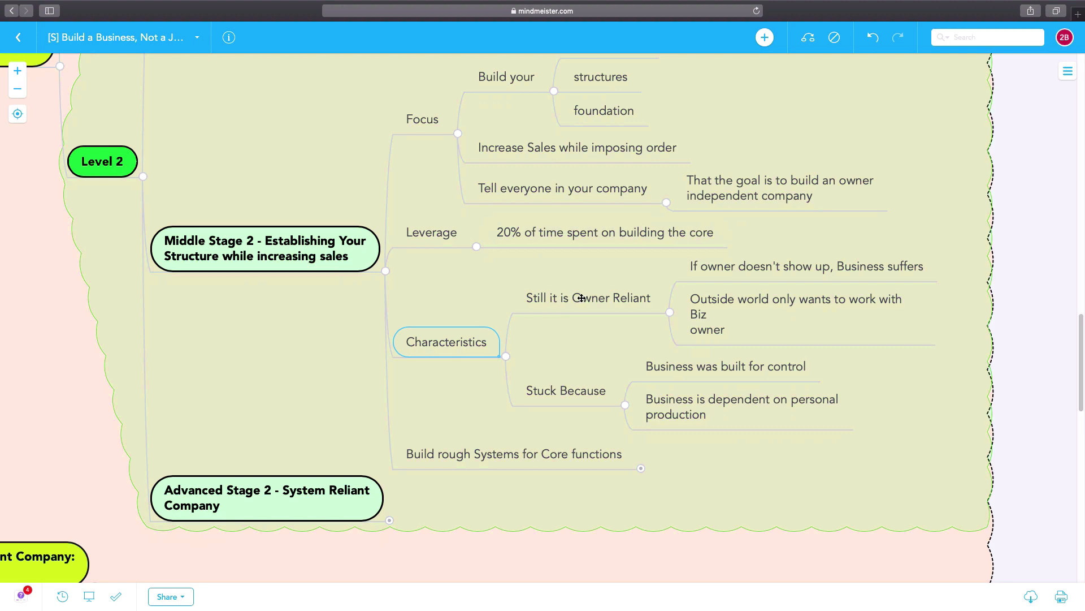
- Highlight Still Owner Reliant and Stuck Because, then expand Build rough Systems for Core functions
left_click(588, 298)
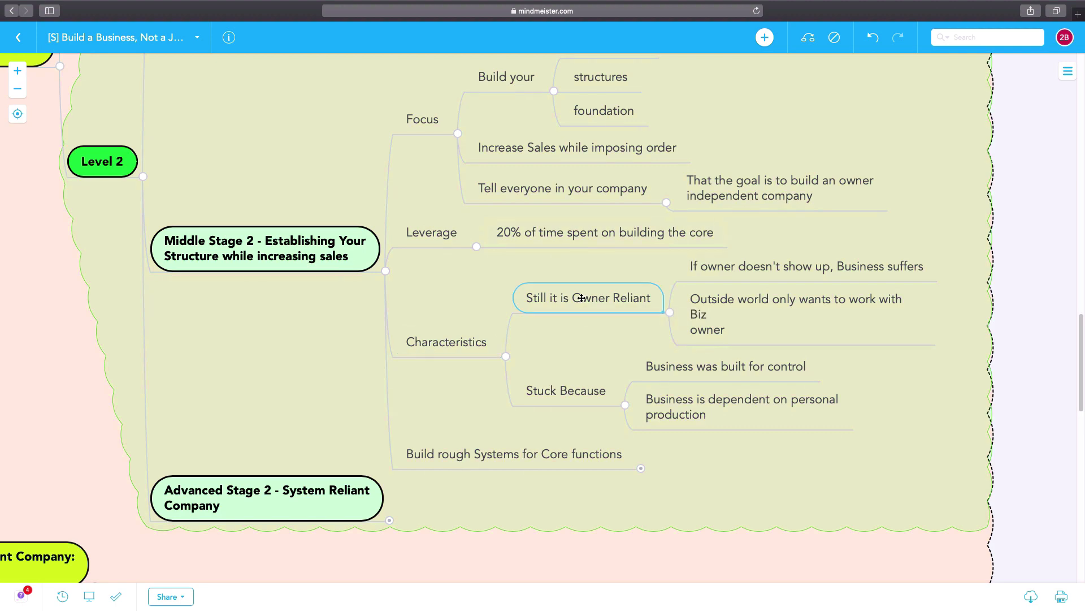
scroll("down", 3)
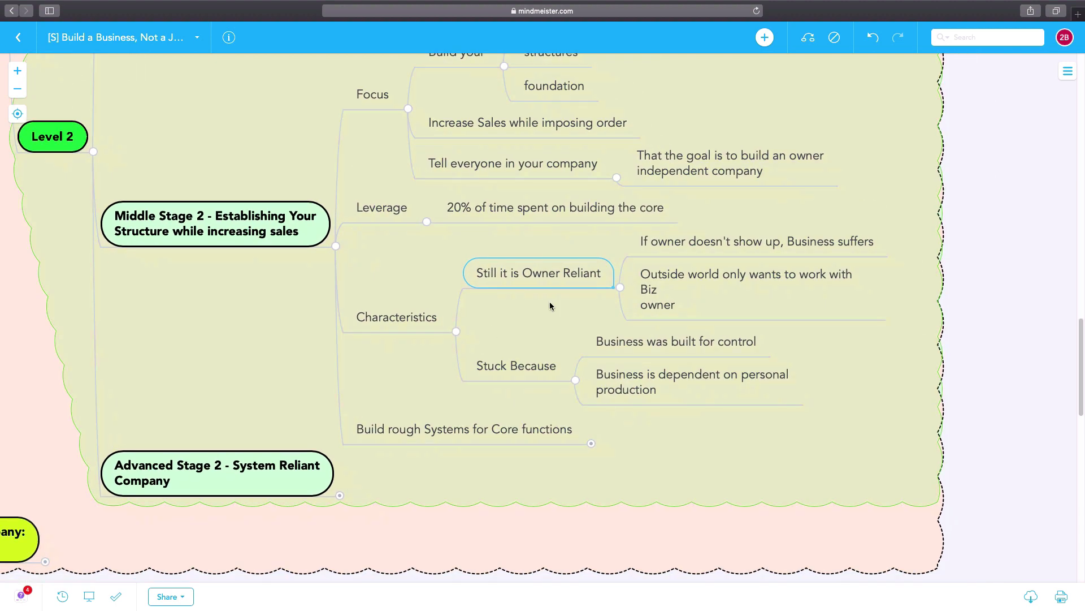
mouse_move(528, 368)
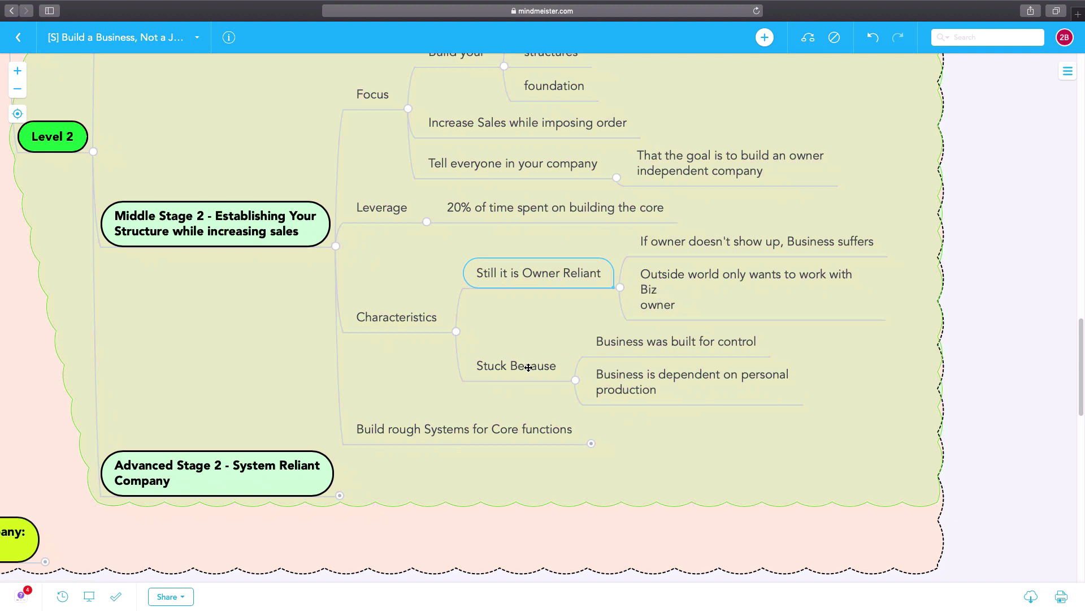
left_click(515, 365)
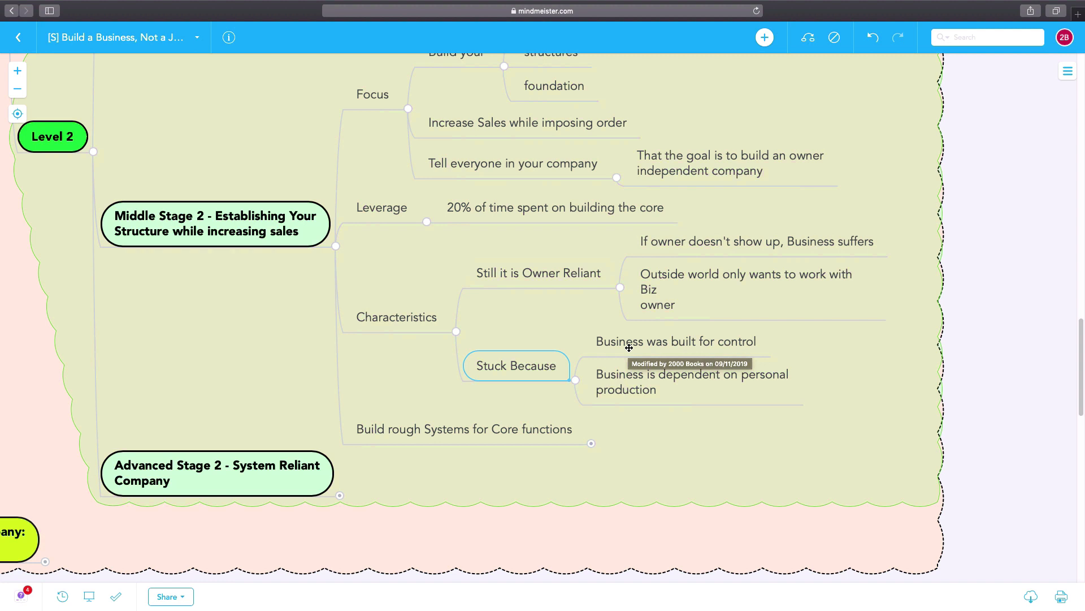
mouse_move(606, 392)
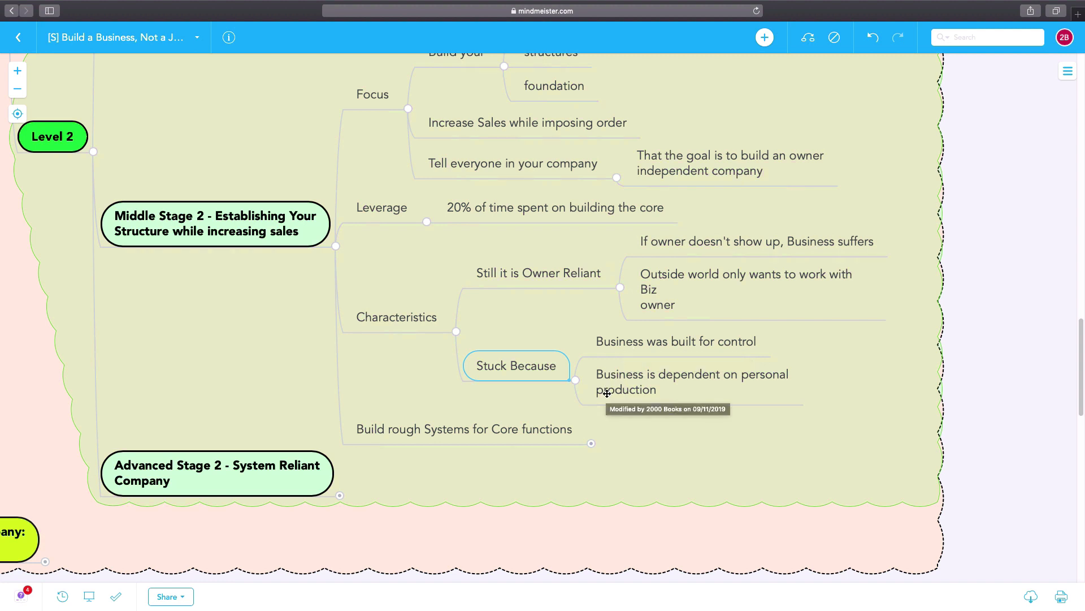
left_click(690, 381)
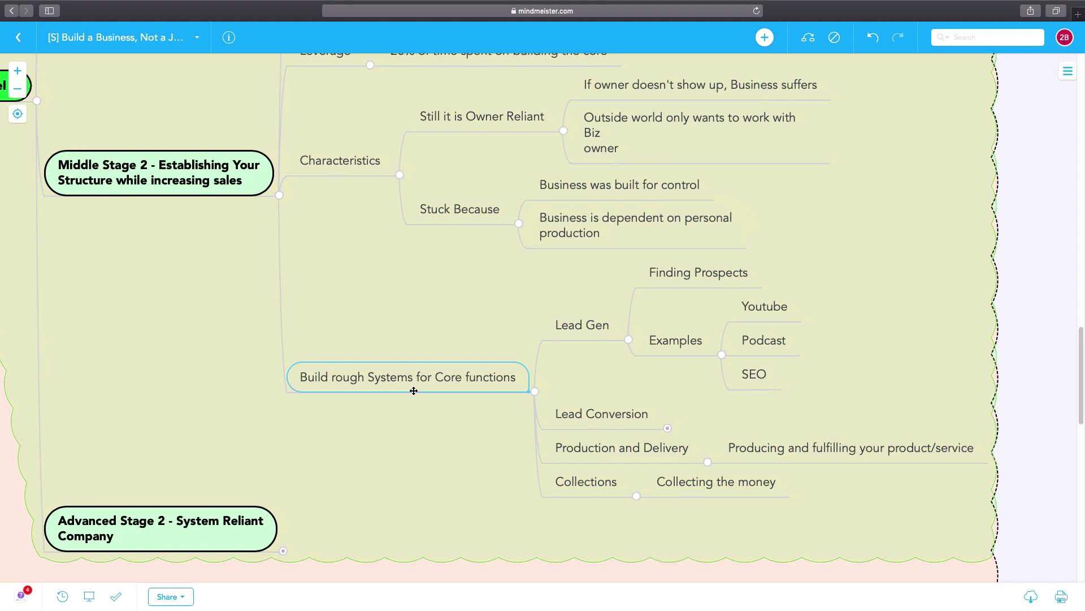
mouse_move(590, 335)
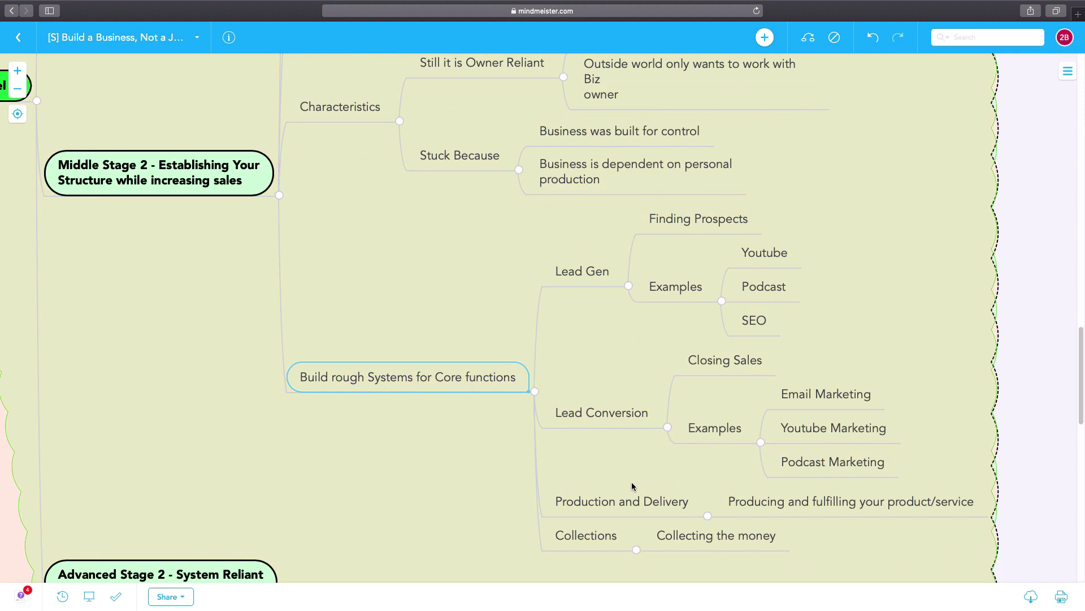
- Scroll down to view the Lead Conversion examples under the core-functions systems
scroll("down", 3)
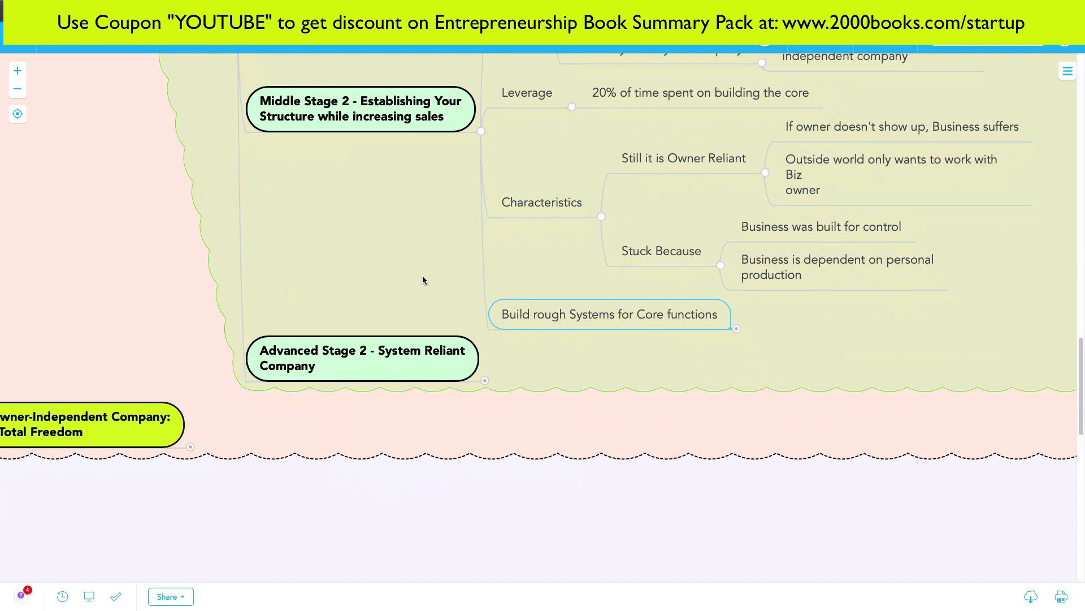
mouse_move(467, 163)
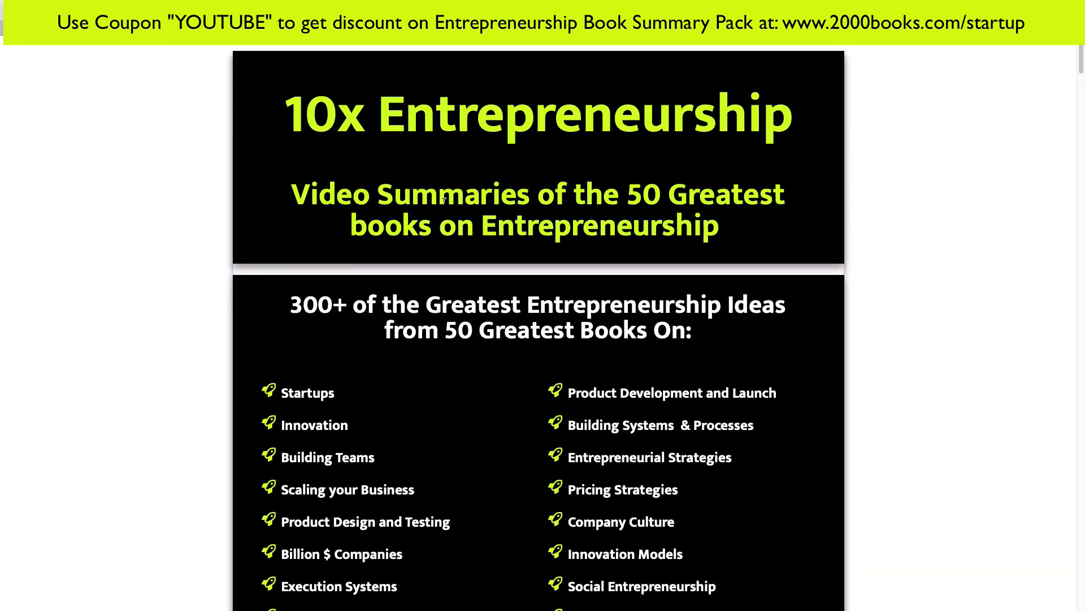
mouse_move(326, 319)
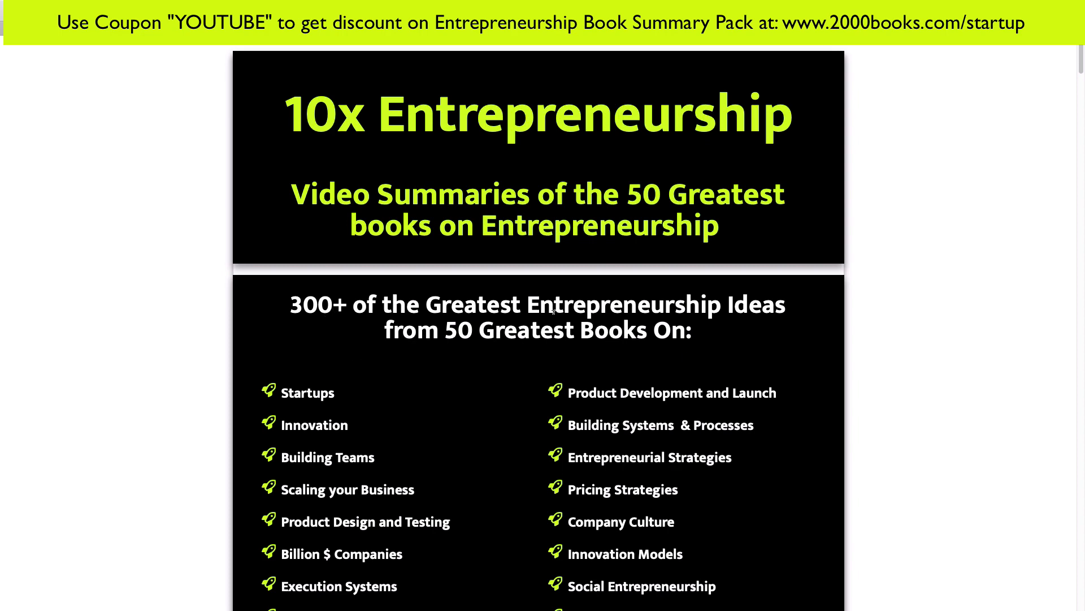
- Scroll the 2000books.com startup page through its book categories to the 10x Entrepreneurship list
scroll("down", 3)
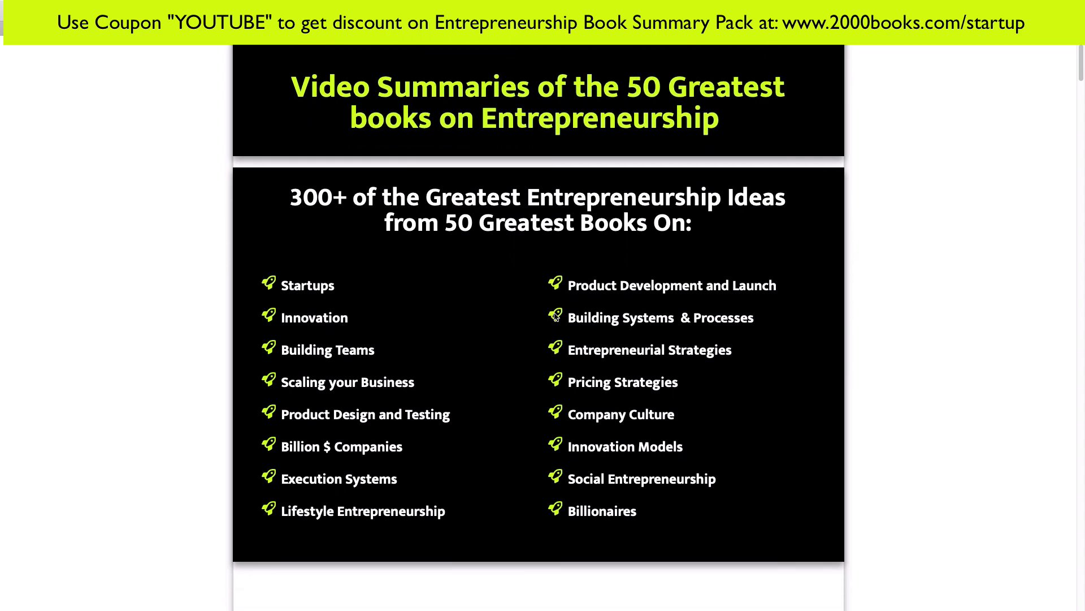
scroll("down", 3)
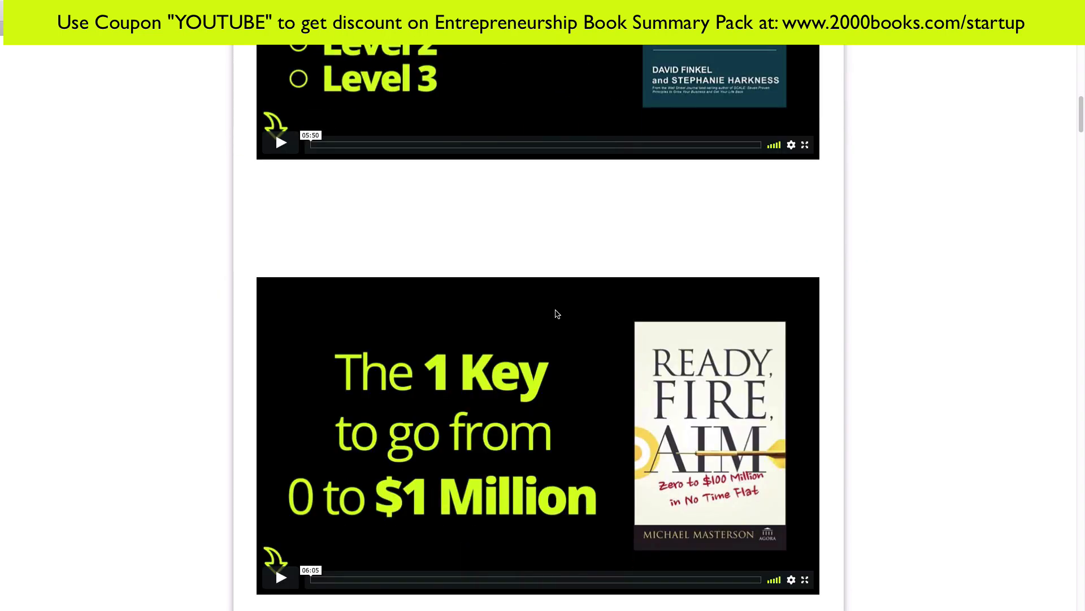
scroll("down", 3)
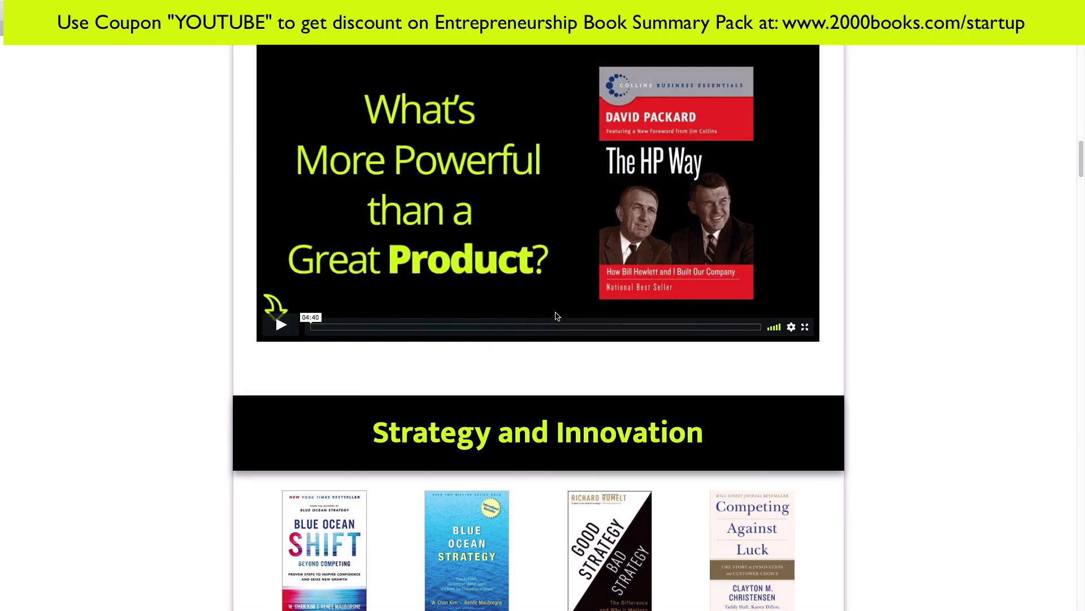
scroll("down", 3)
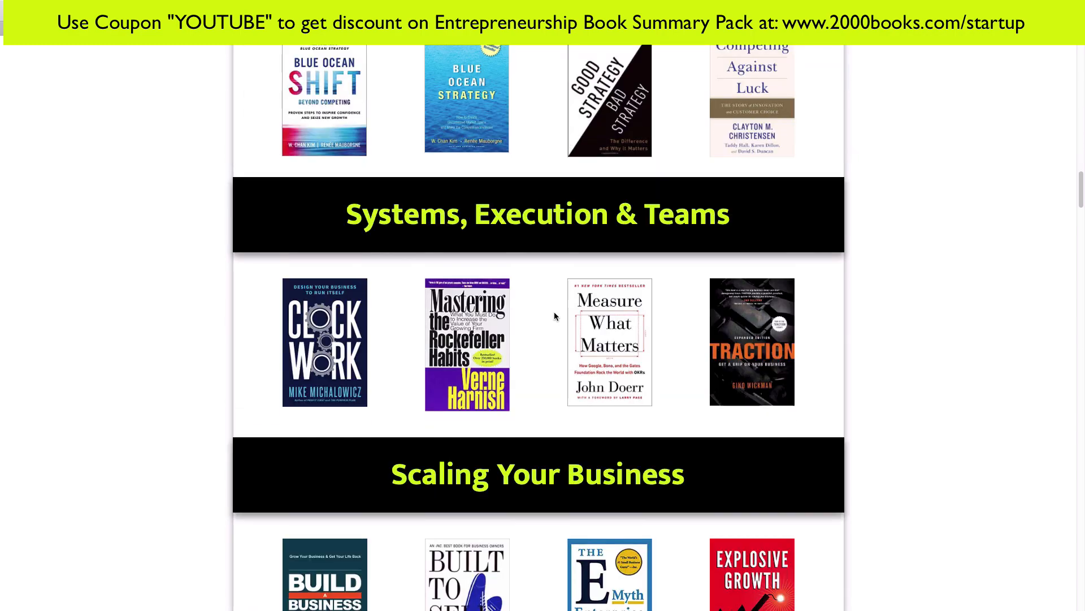
scroll("down", 3)
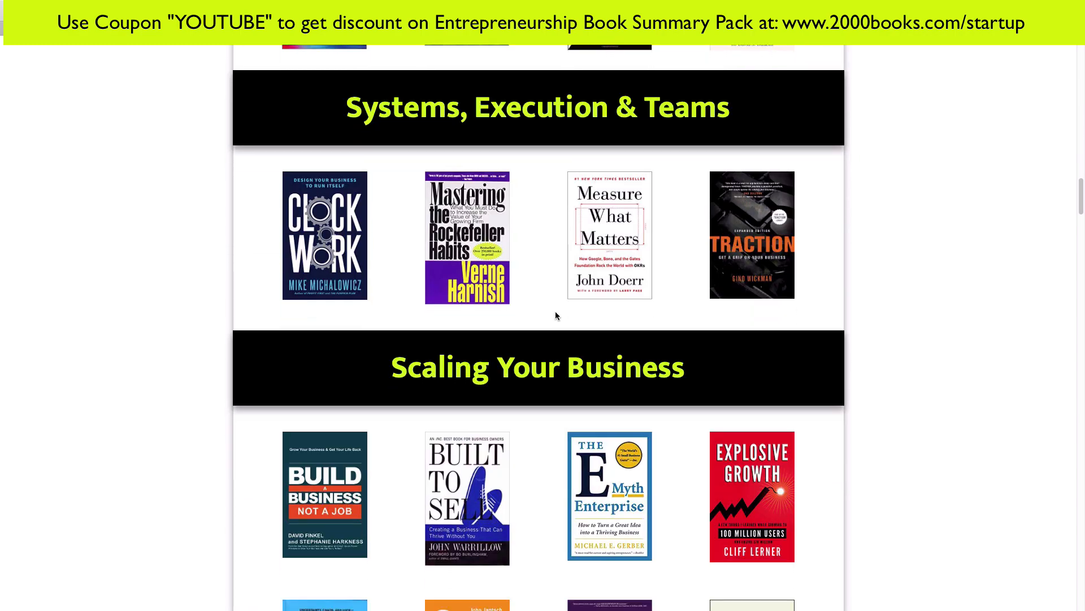
scroll("down", 3)
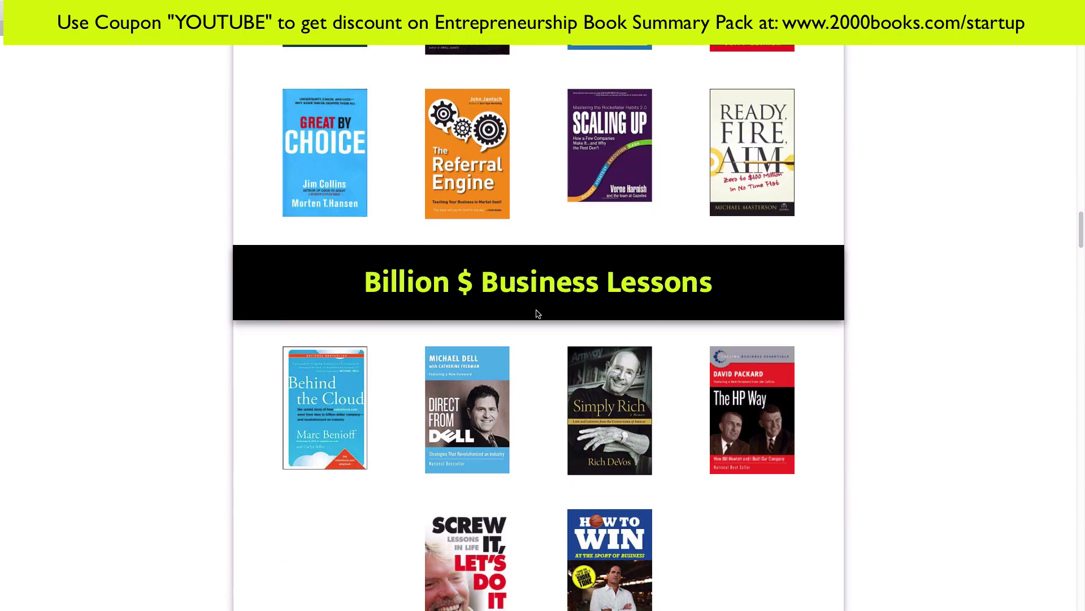
scroll("down", 3)
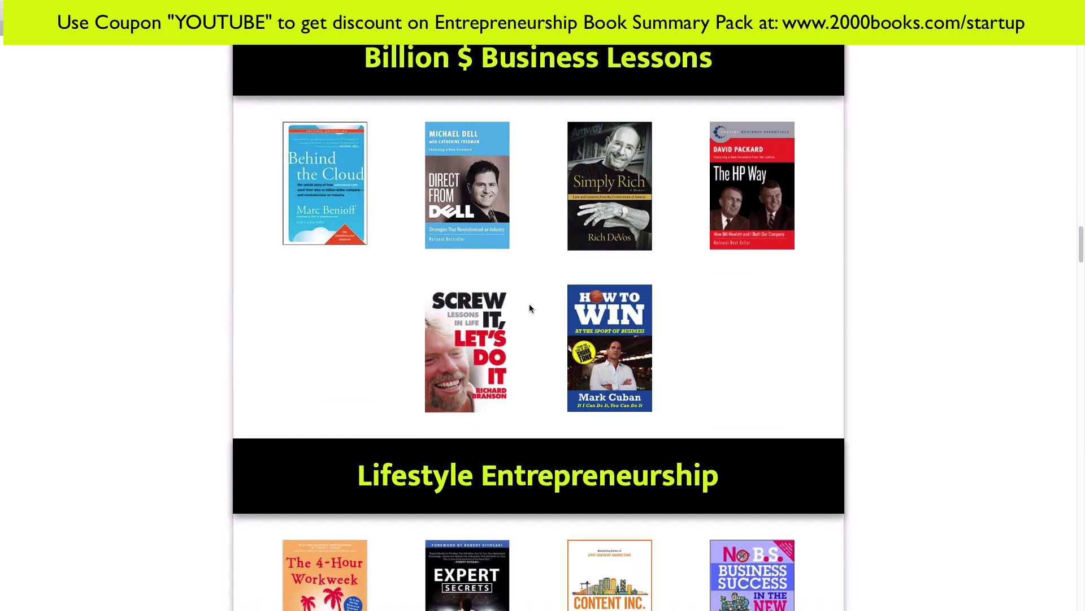
scroll("down", 3)
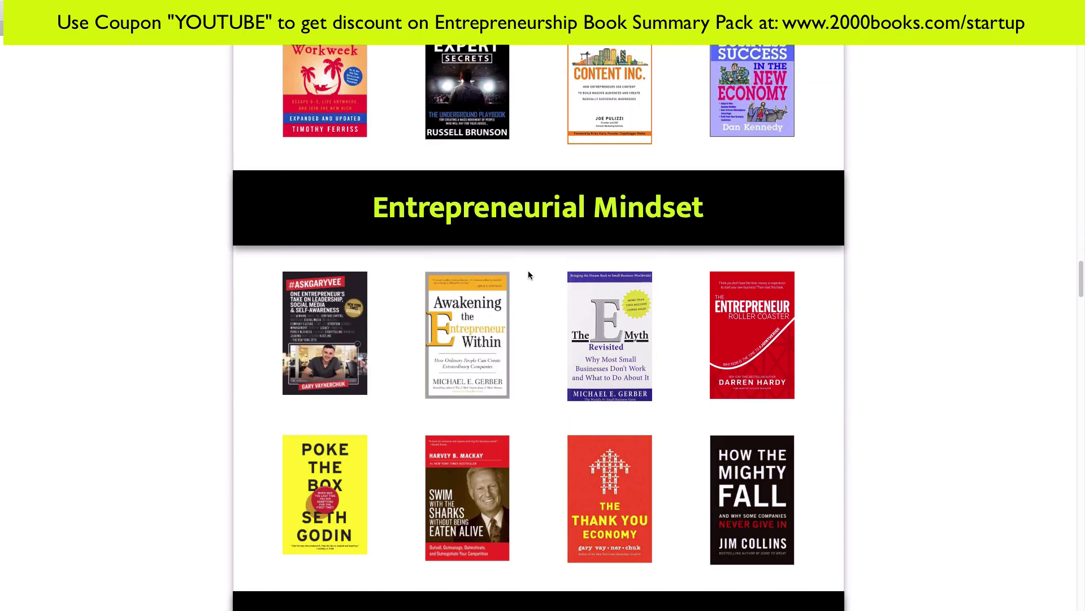
scroll("down", 3)
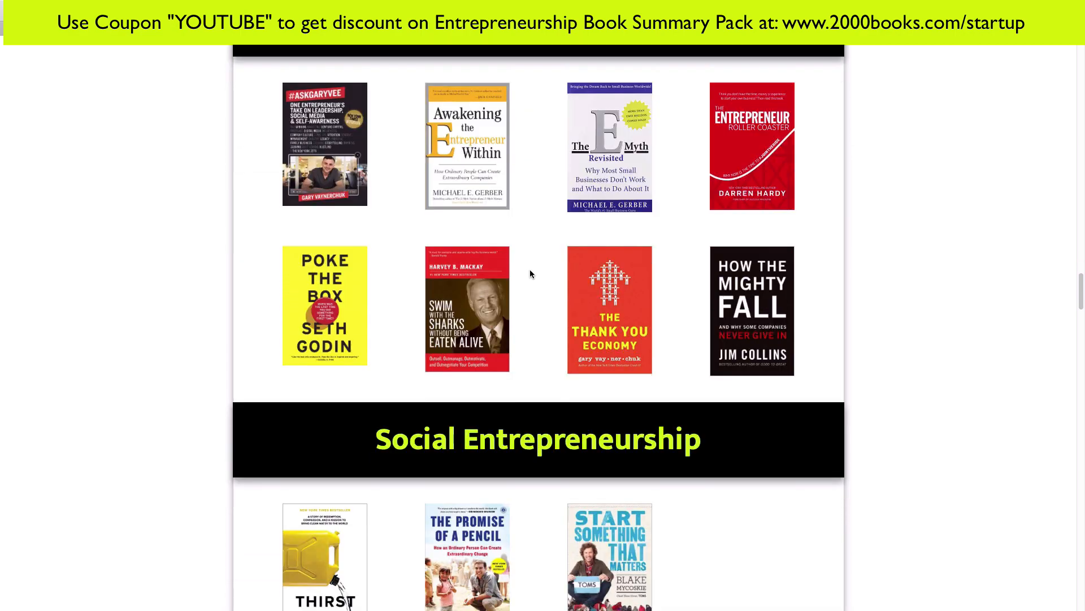
scroll("down", 3)
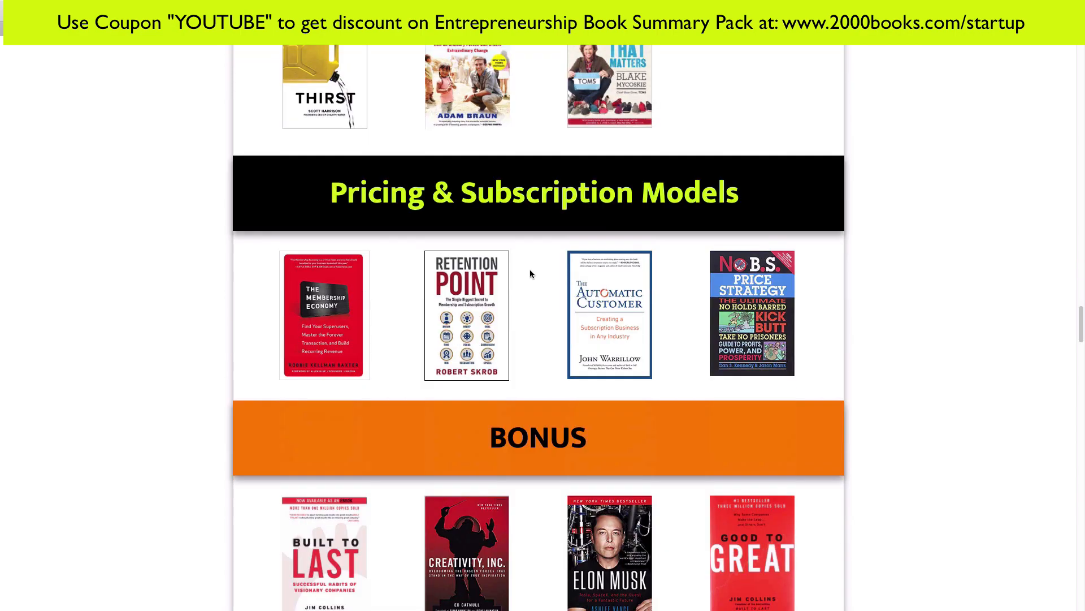
scroll("down", 3)
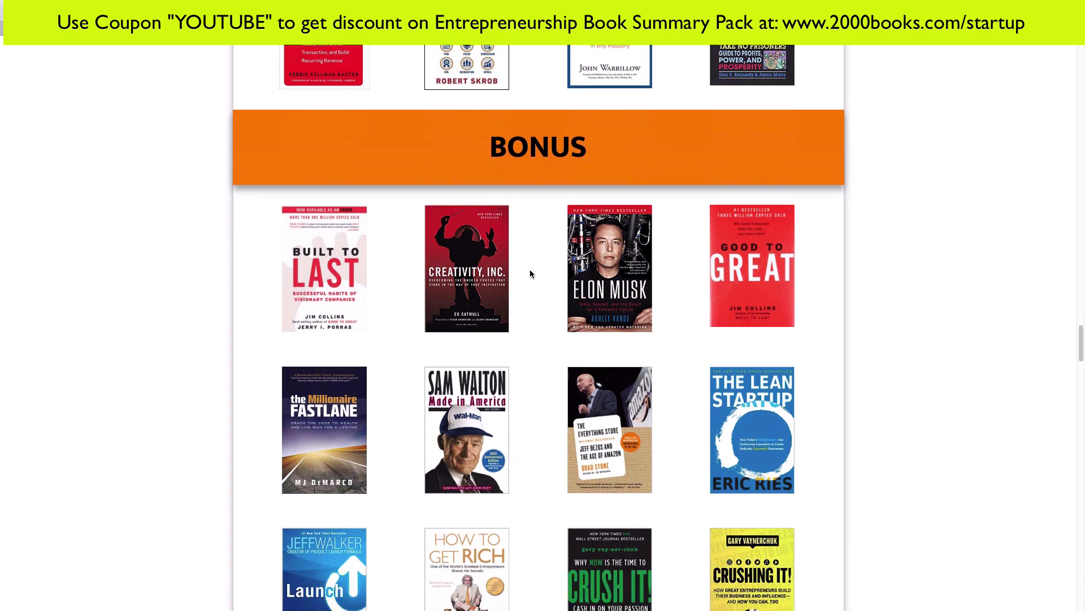
scroll("down", 3)
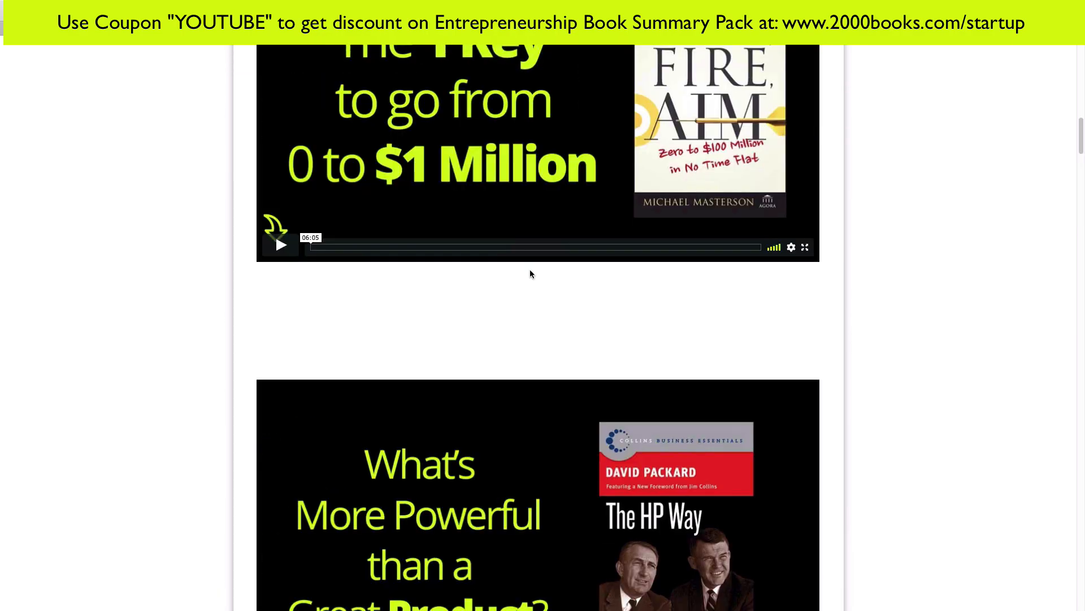
scroll("up", 3)
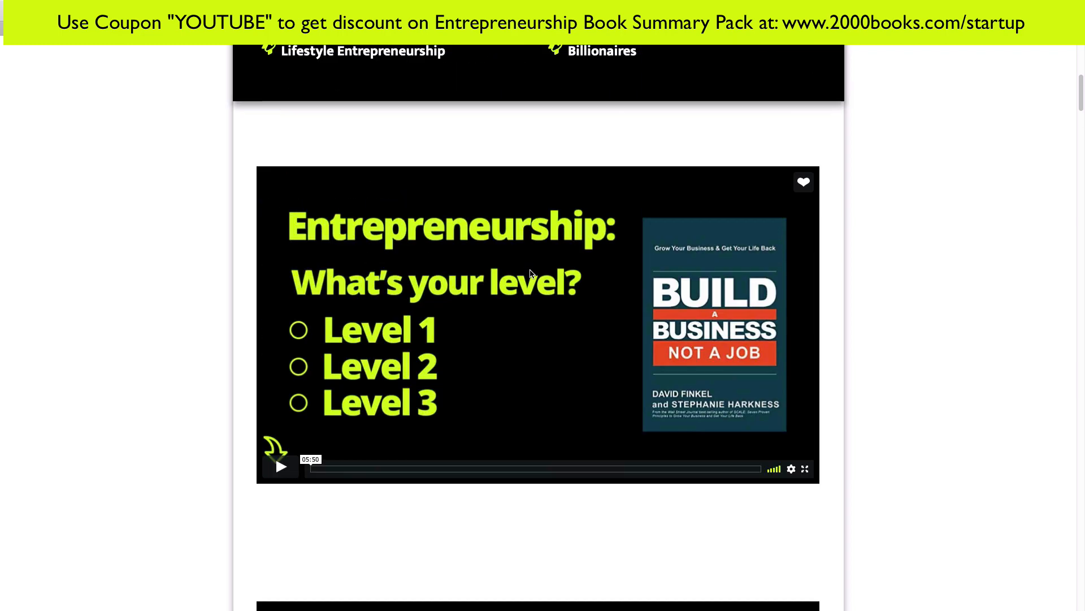
scroll("up", 3)
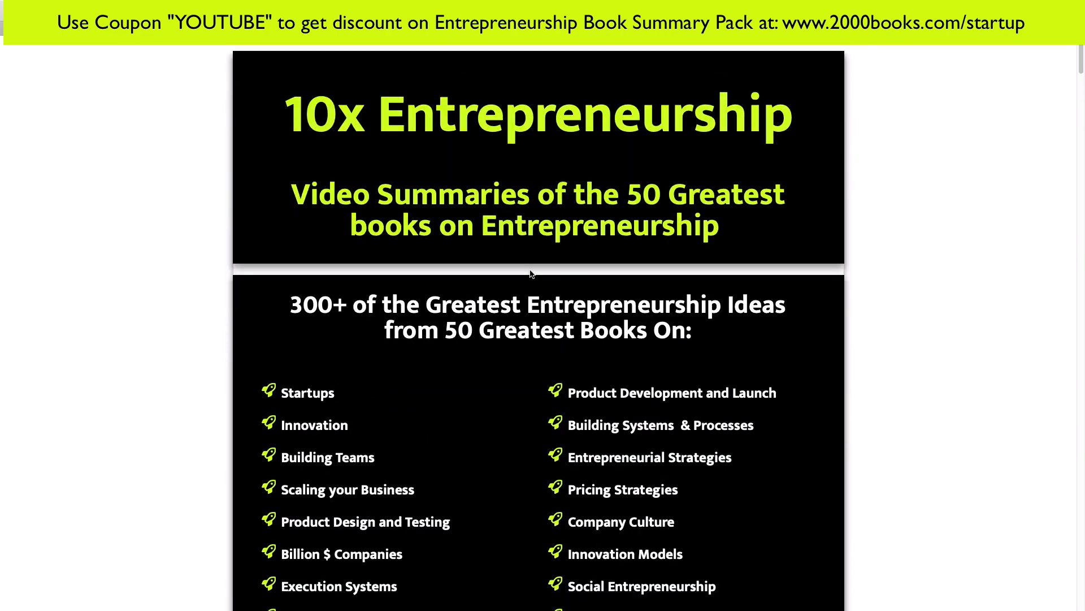
mouse_move(563, 363)
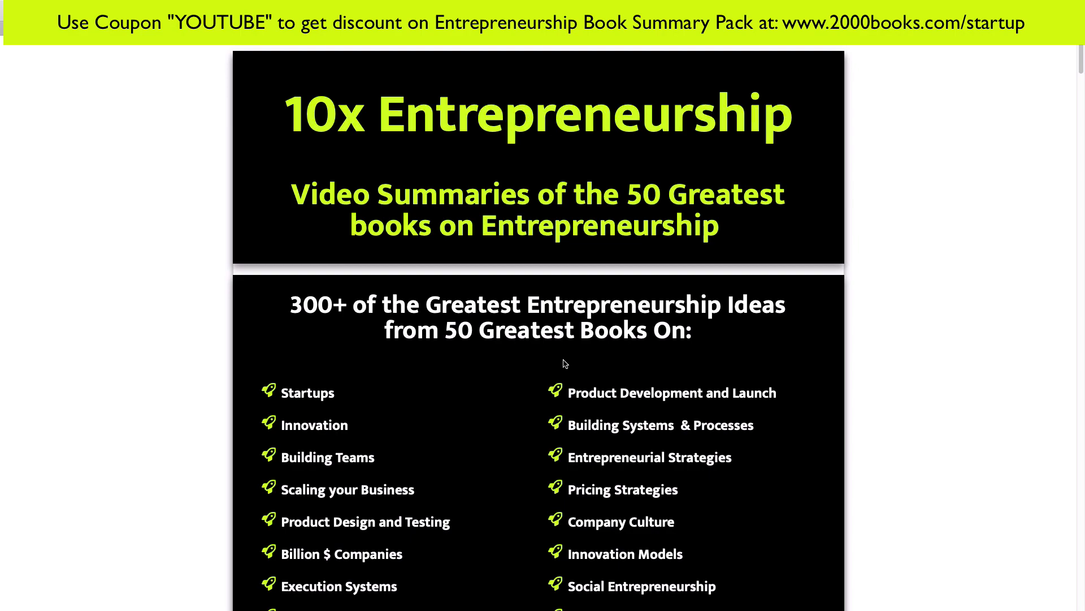
scroll("down", 3)
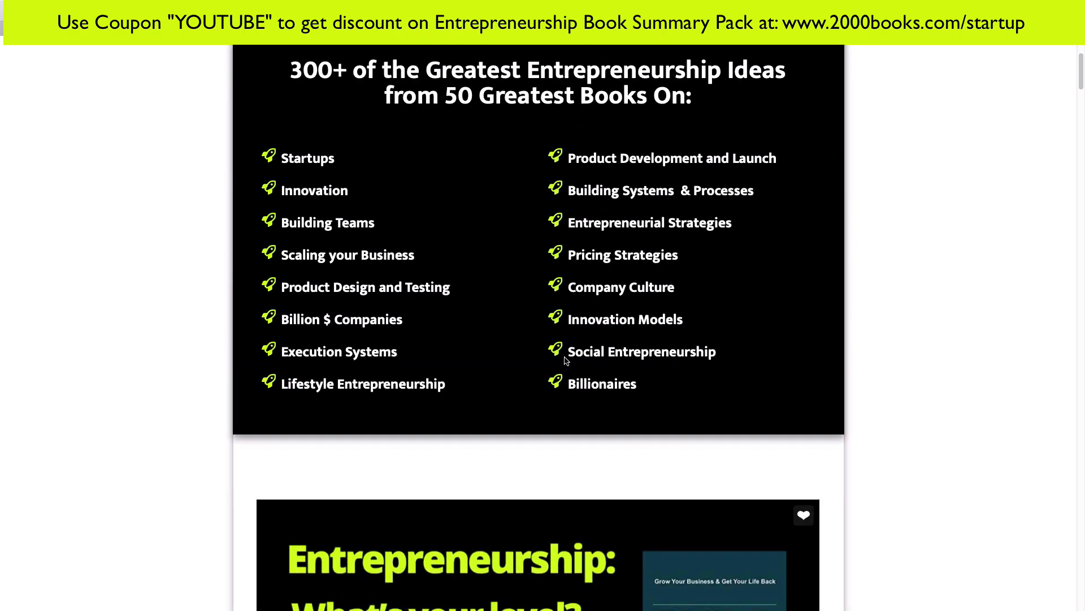